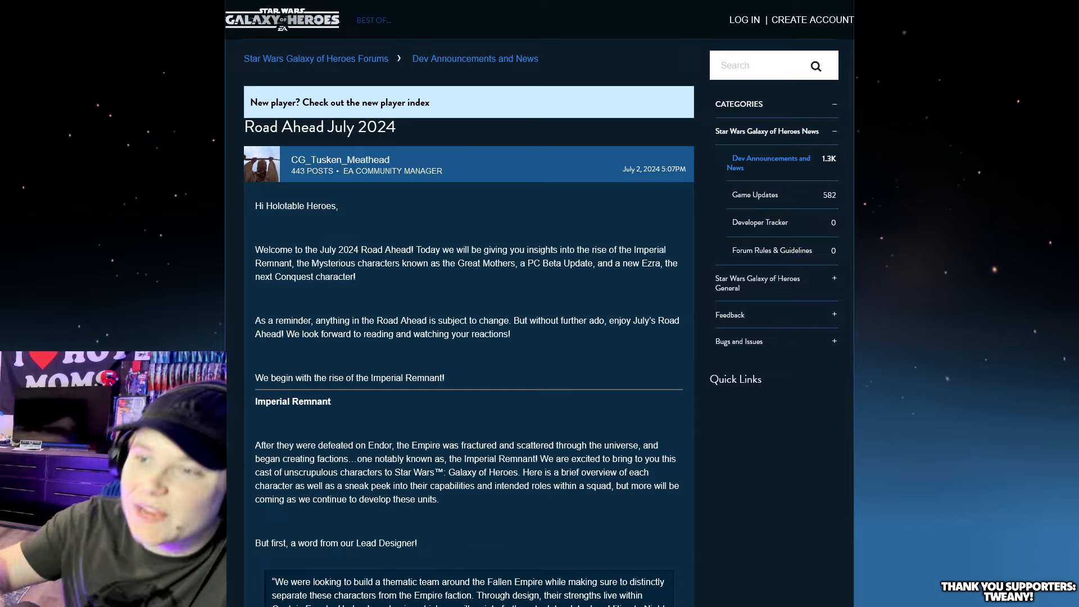
Skim the top of the Road Ahead July 2024 post, then bring up Discord's leaked Ahsoka requirements channel.
scroll(down, 3)
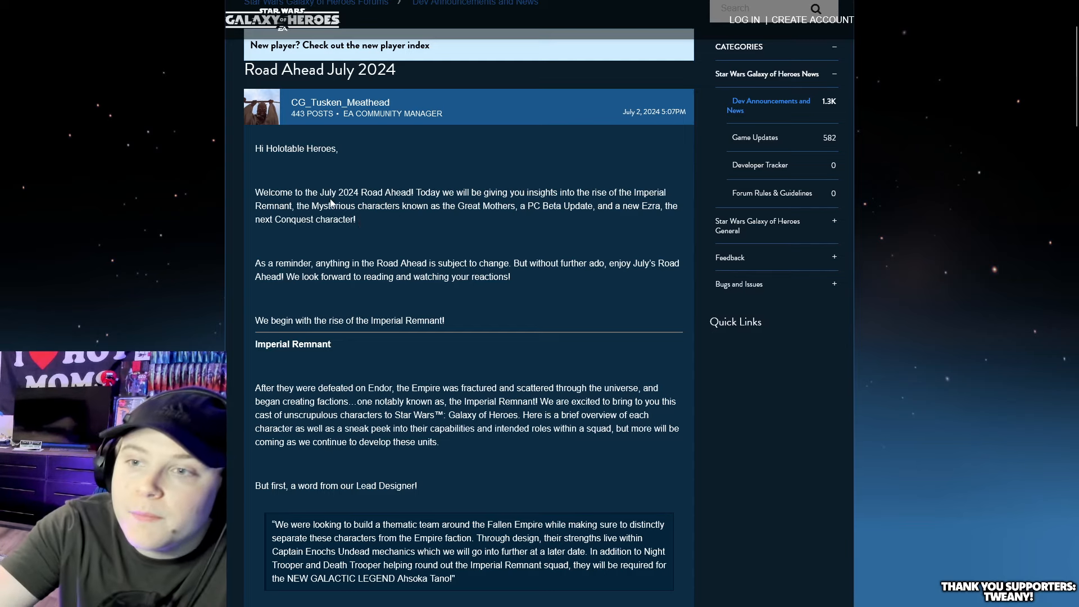
double_click(469, 205)
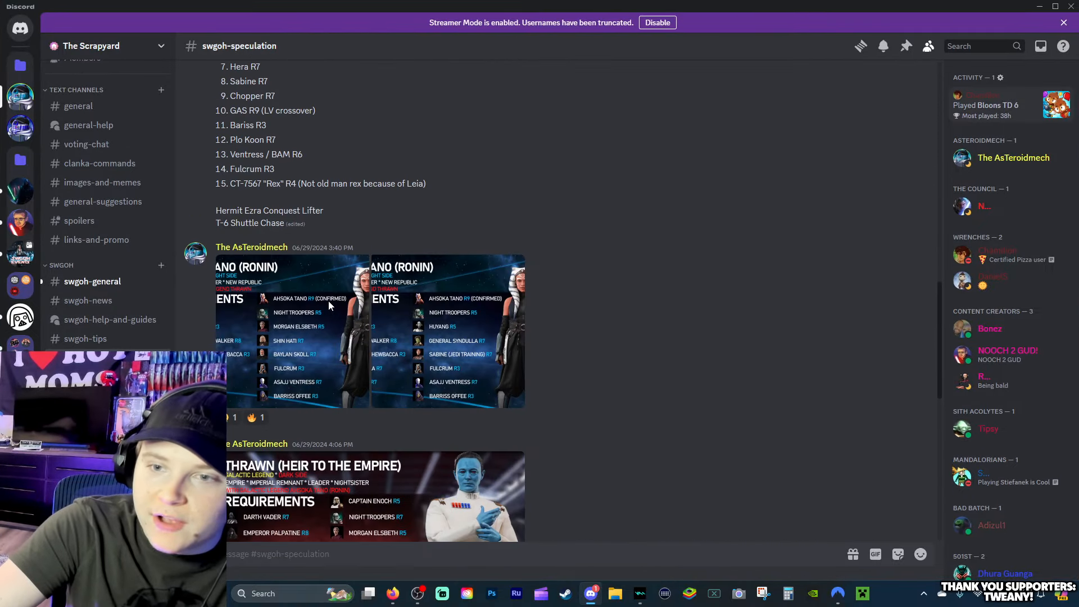
Scroll up the swgoh-speculation channel through the Imperial Remnant and Ahsoka Tano GL requirement lists.
scroll(up, 3)
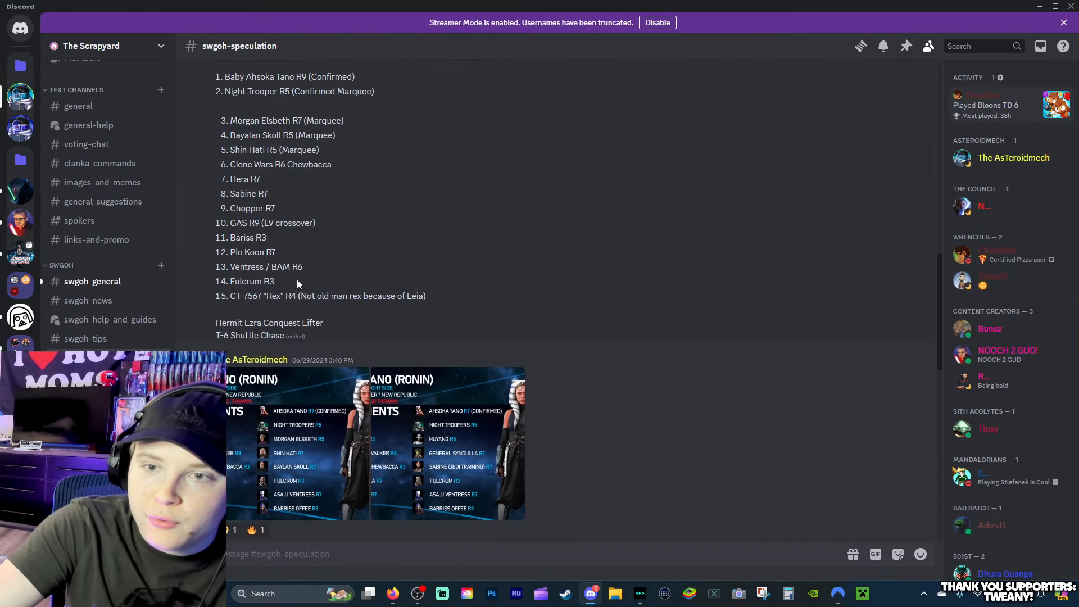
scroll(up, 3)
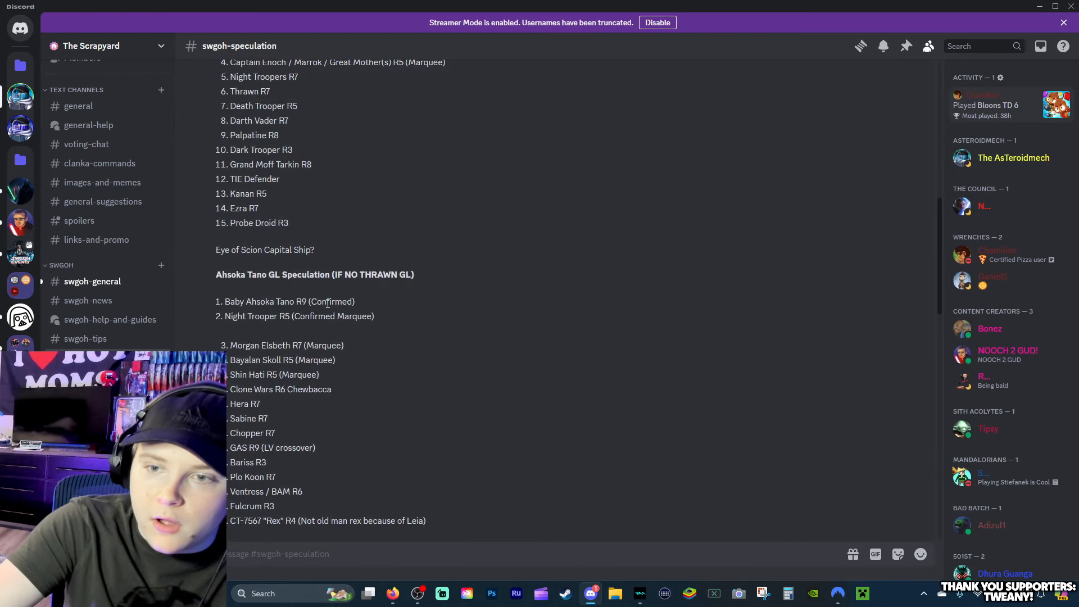
scroll(up, 3)
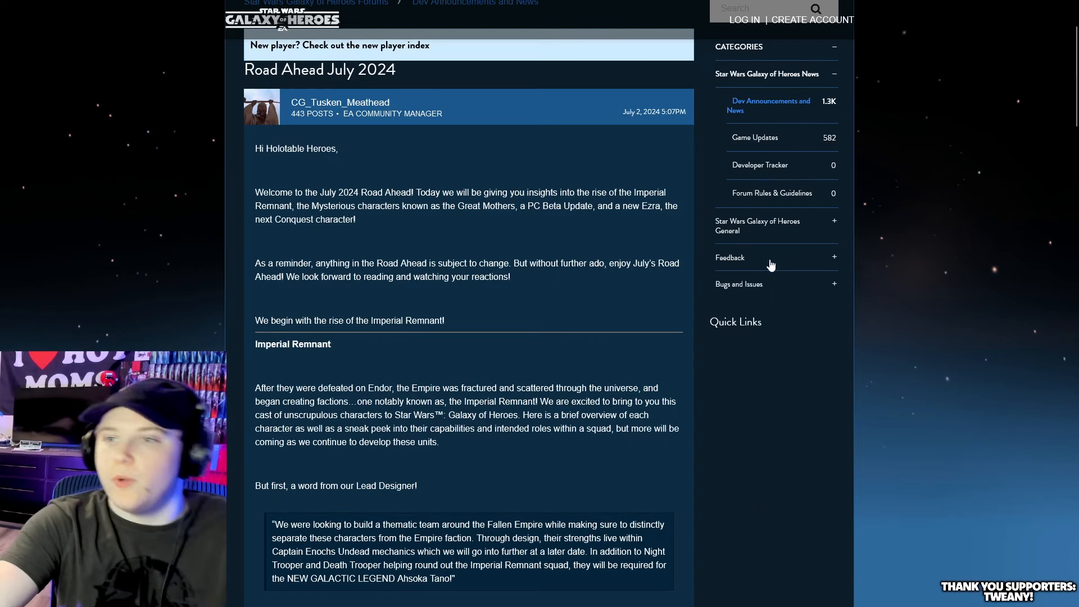
mouse_move(576, 364)
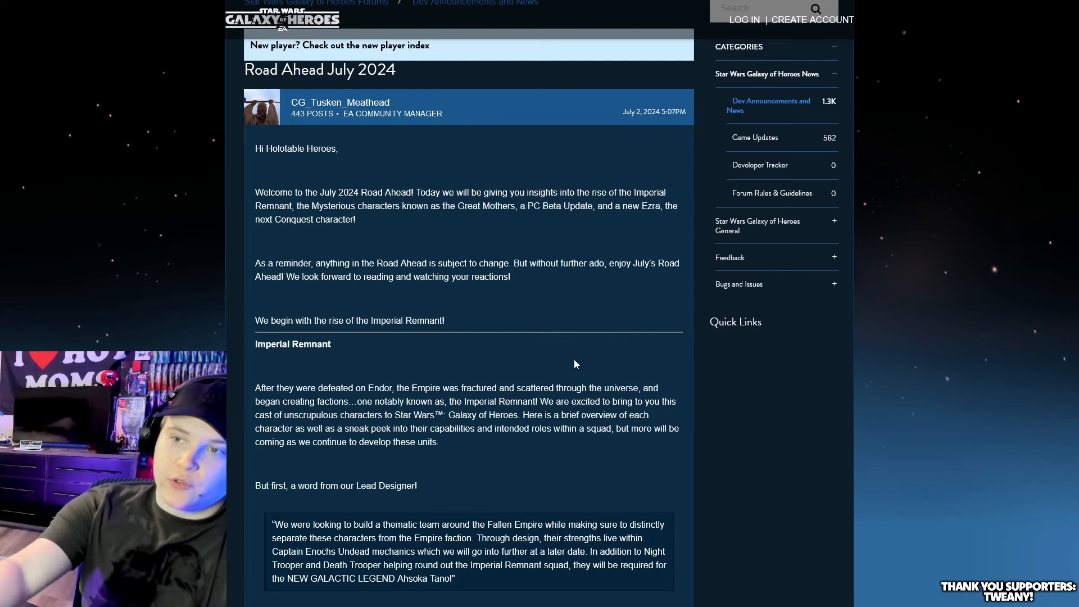
Scroll the Road Ahead post past the Lead Designer quote to the Night Trooper and Death Trooper entries.
scroll(down, 3)
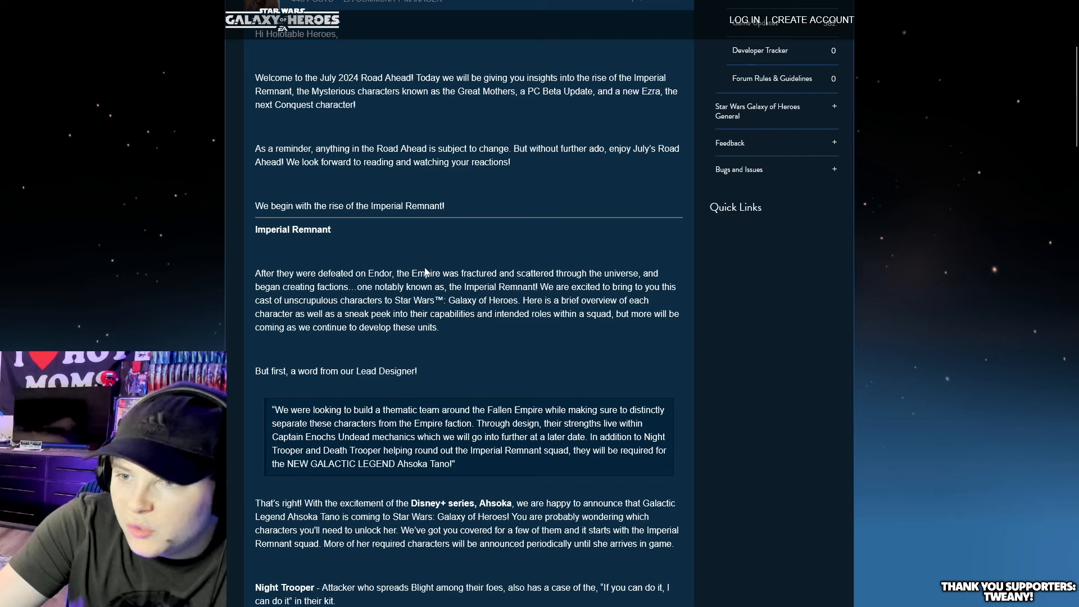
mouse_move(453, 272)
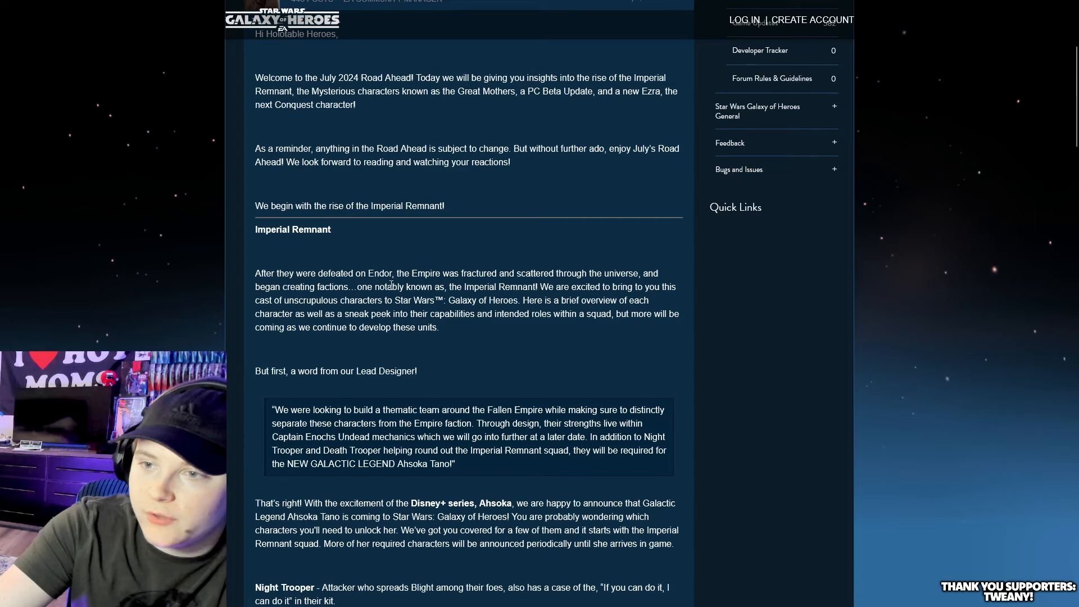
mouse_move(680, 294)
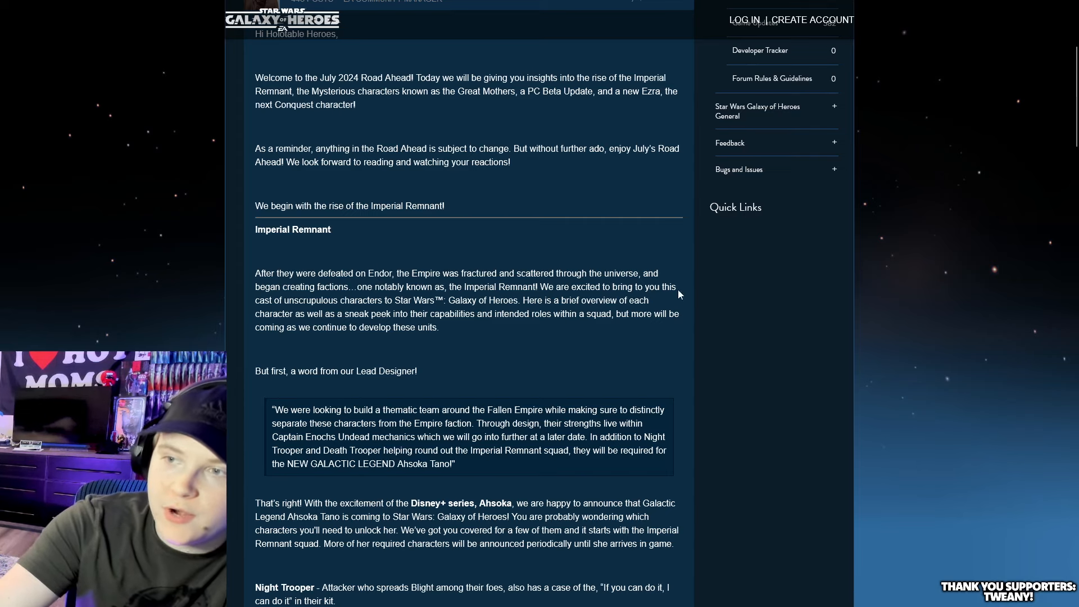
mouse_move(305, 300)
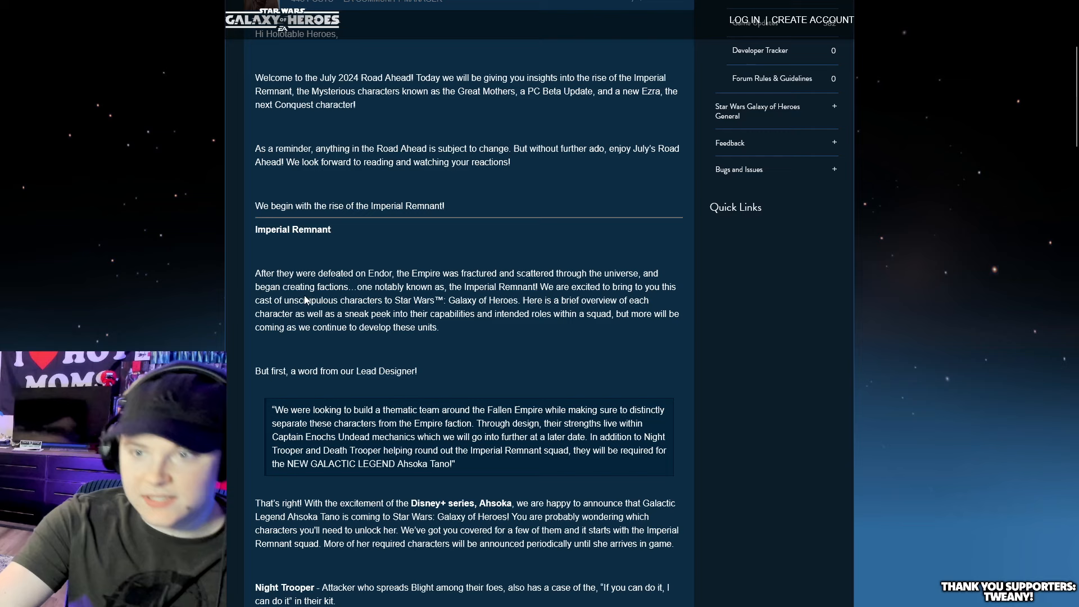
double_click(360, 300)
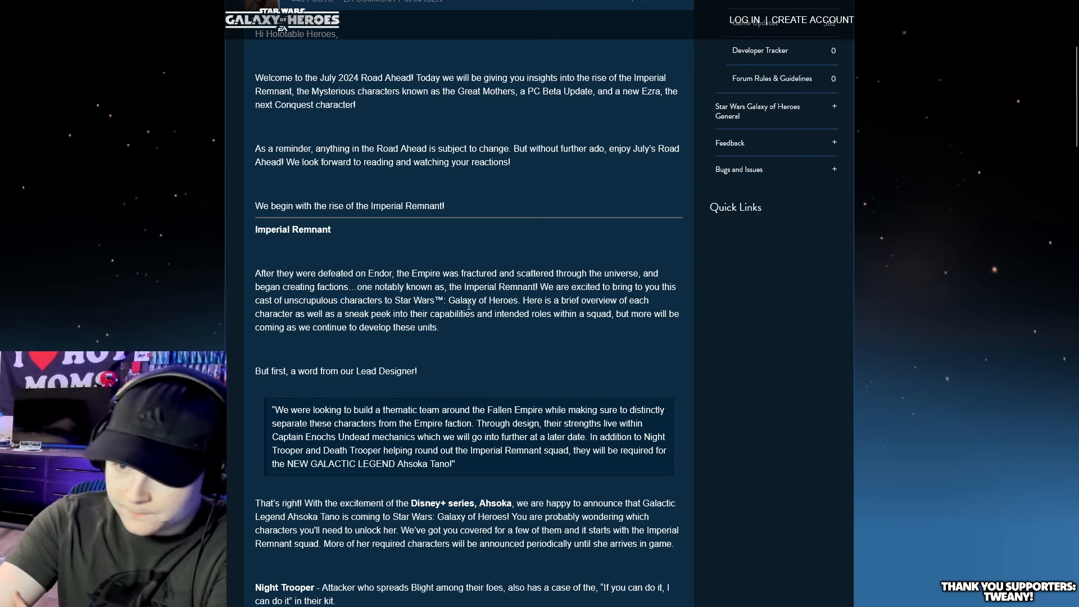
mouse_move(335, 299)
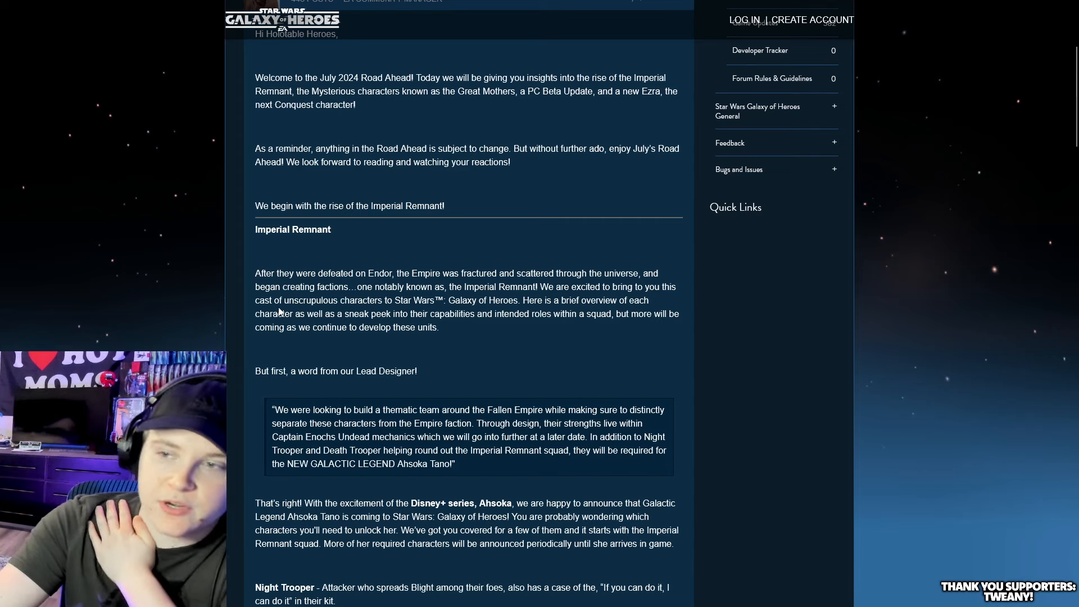
scroll(down, 3)
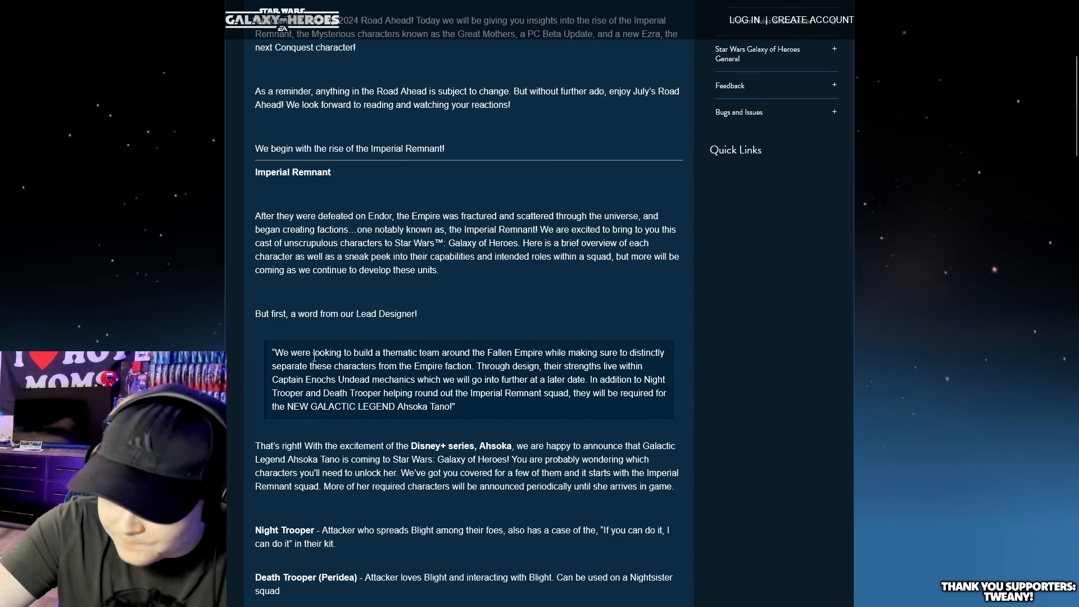
mouse_move(561, 353)
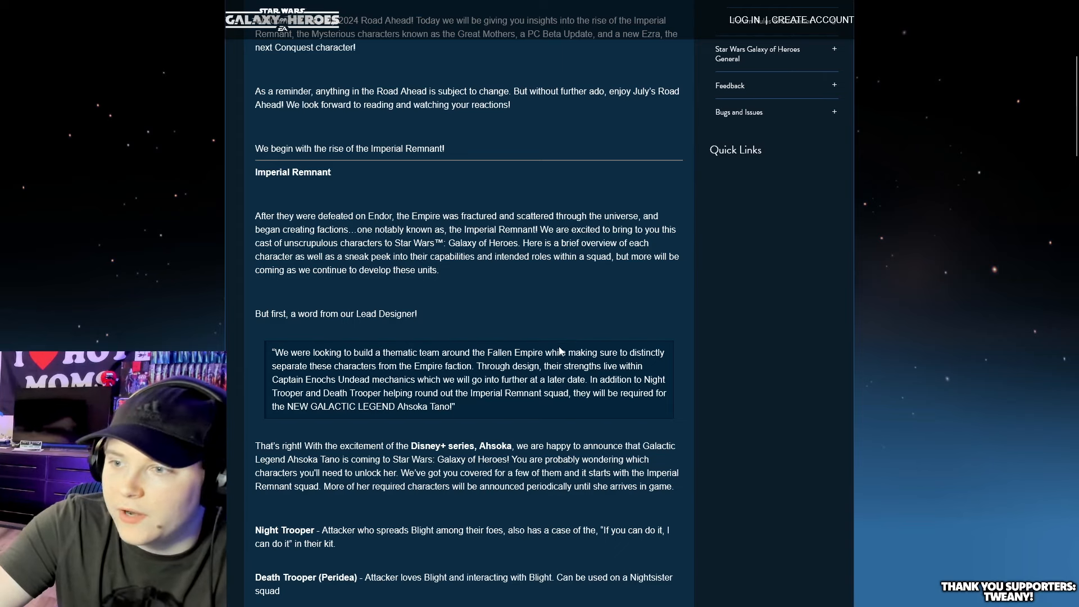
mouse_move(303, 362)
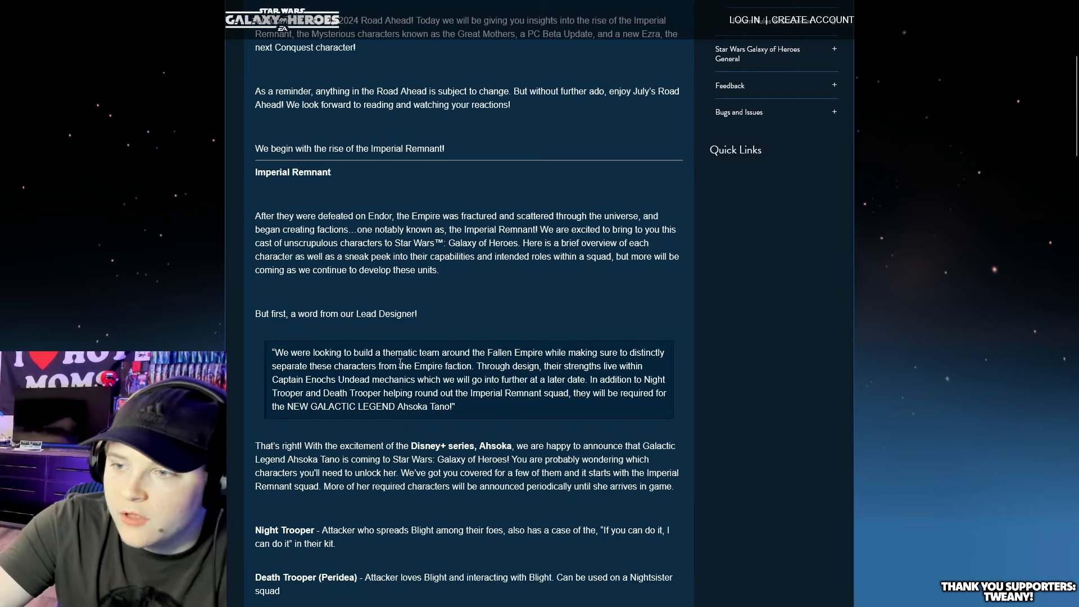
Read the Night Trooper, Death Trooper (Peridea) and Captain Enoch entries, then clear Enoch's highlight.
scroll(down, 3)
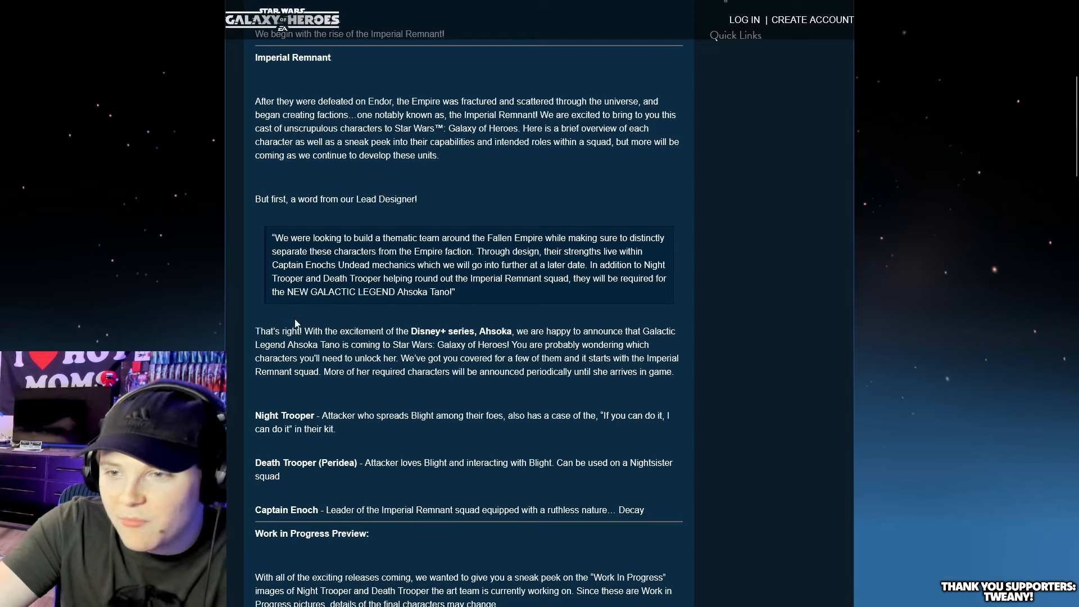
mouse_move(481, 328)
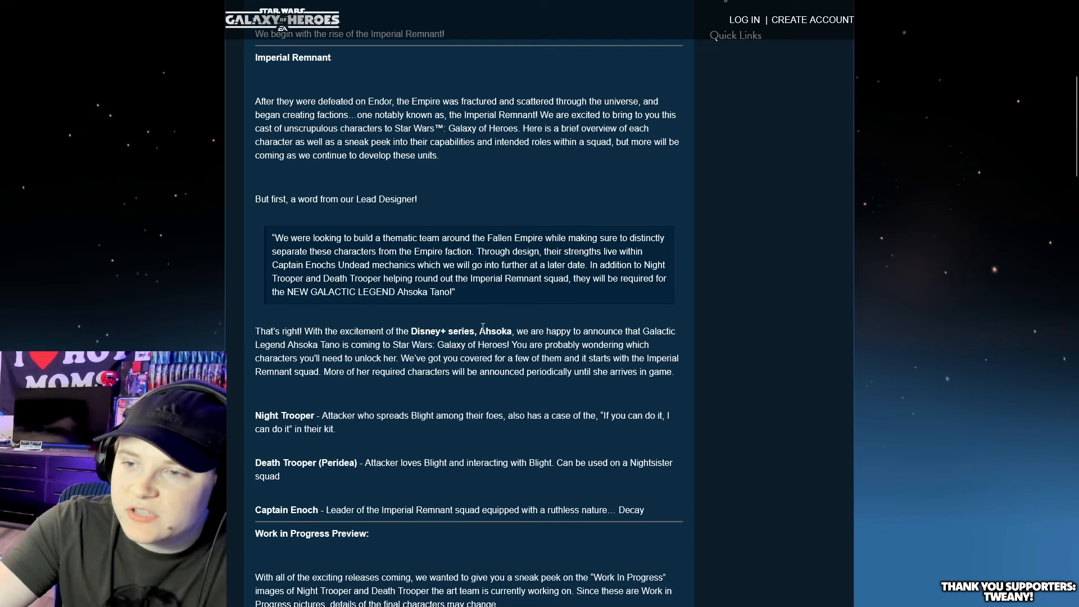
mouse_move(293, 344)
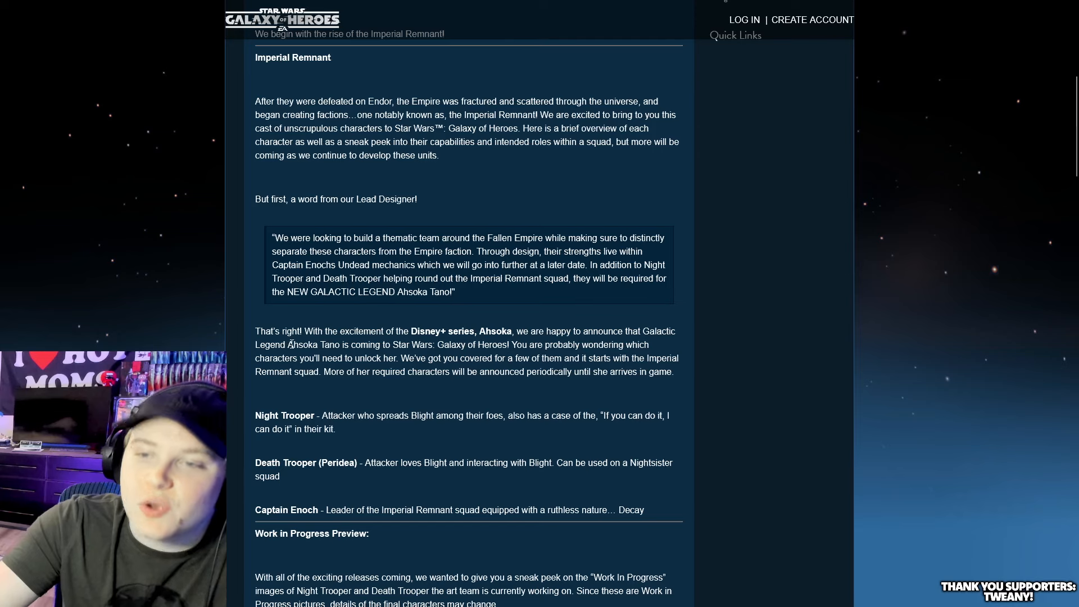
mouse_move(348, 390)
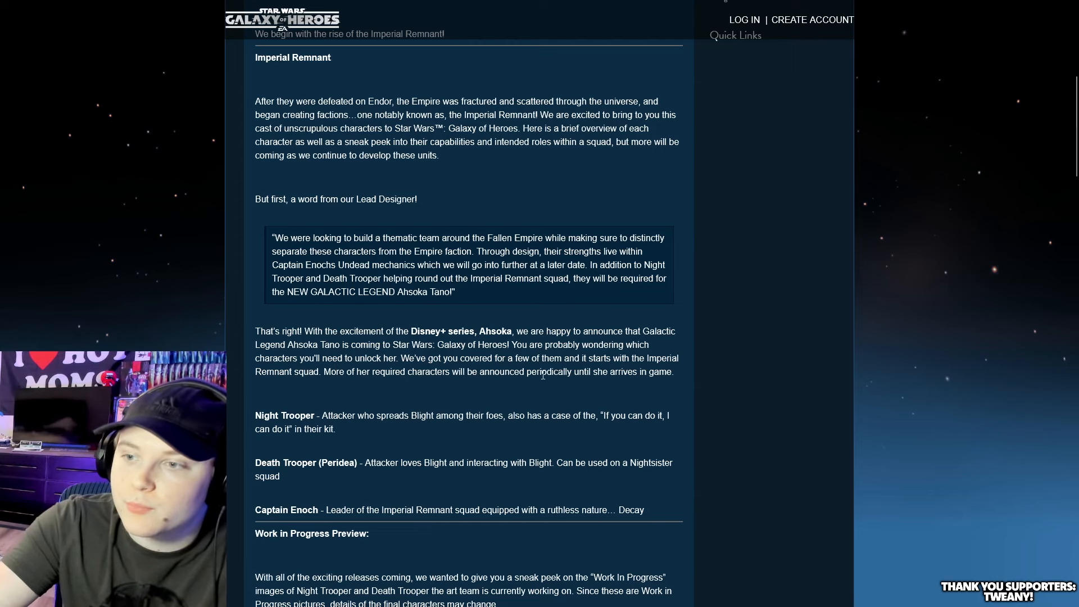
scroll(down, 3)
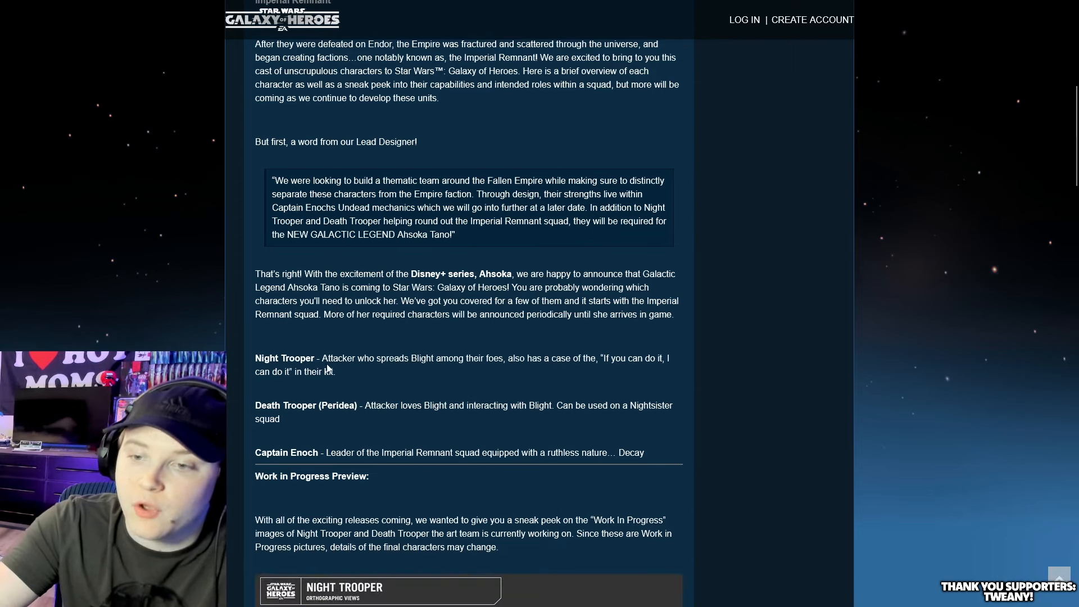
scroll(up, 3)
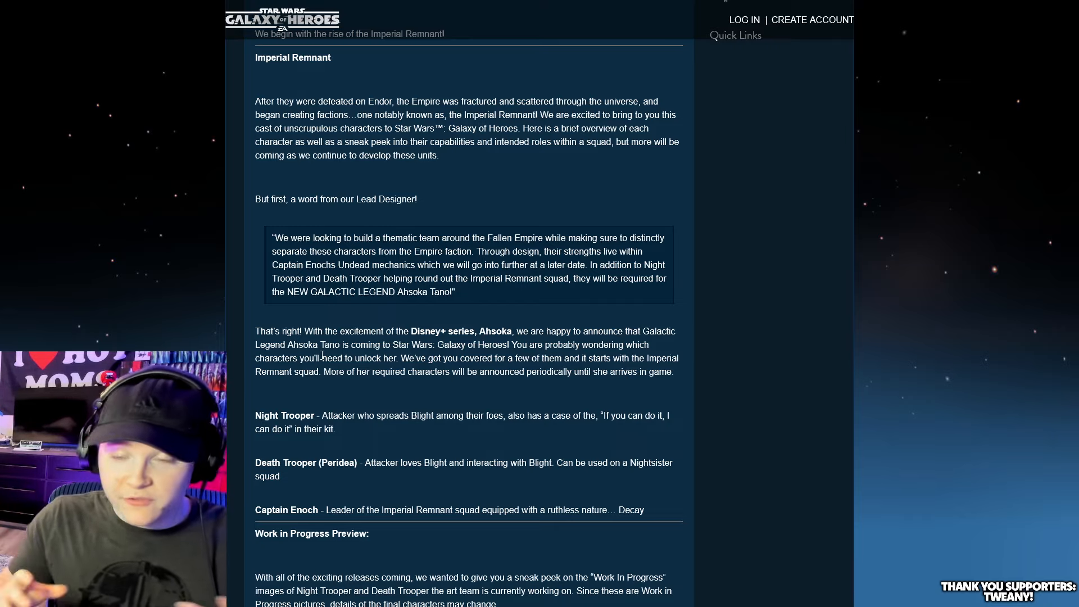
scroll(up, 3)
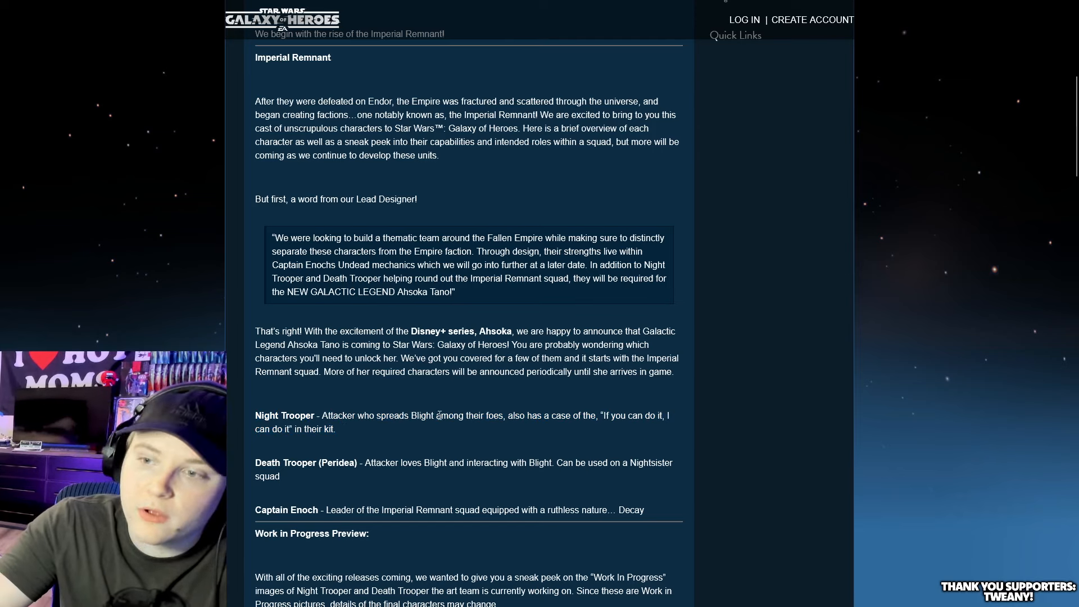
mouse_move(638, 411)
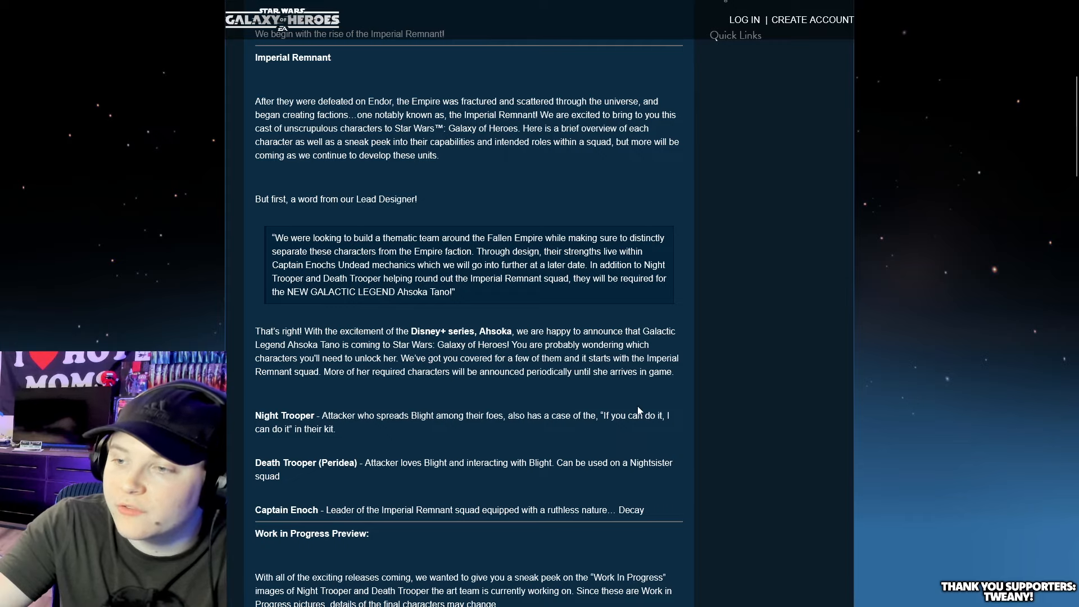
mouse_move(306, 426)
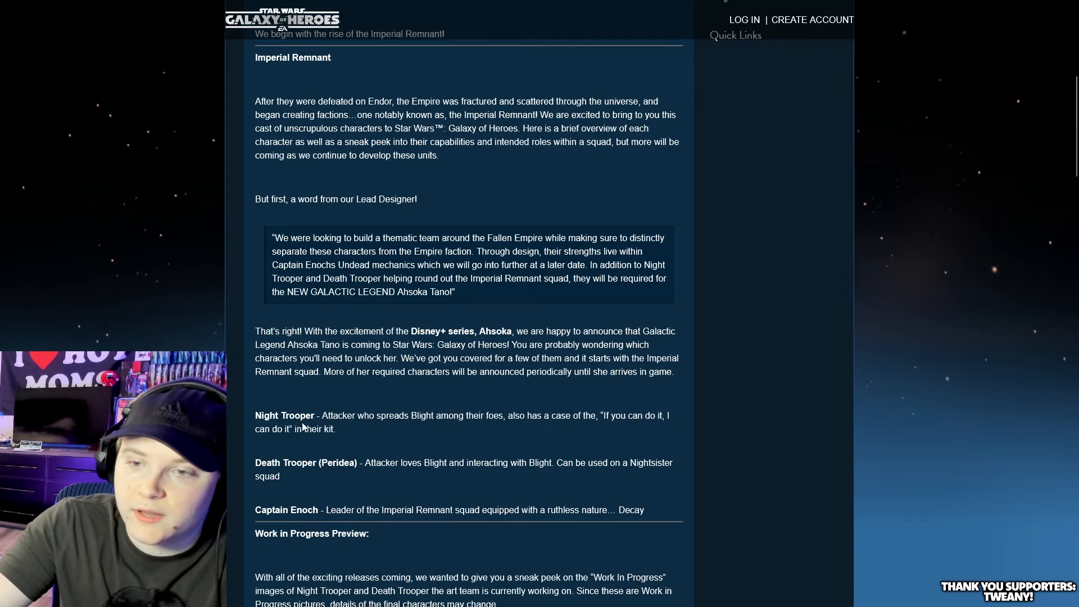
scroll(down, 3)
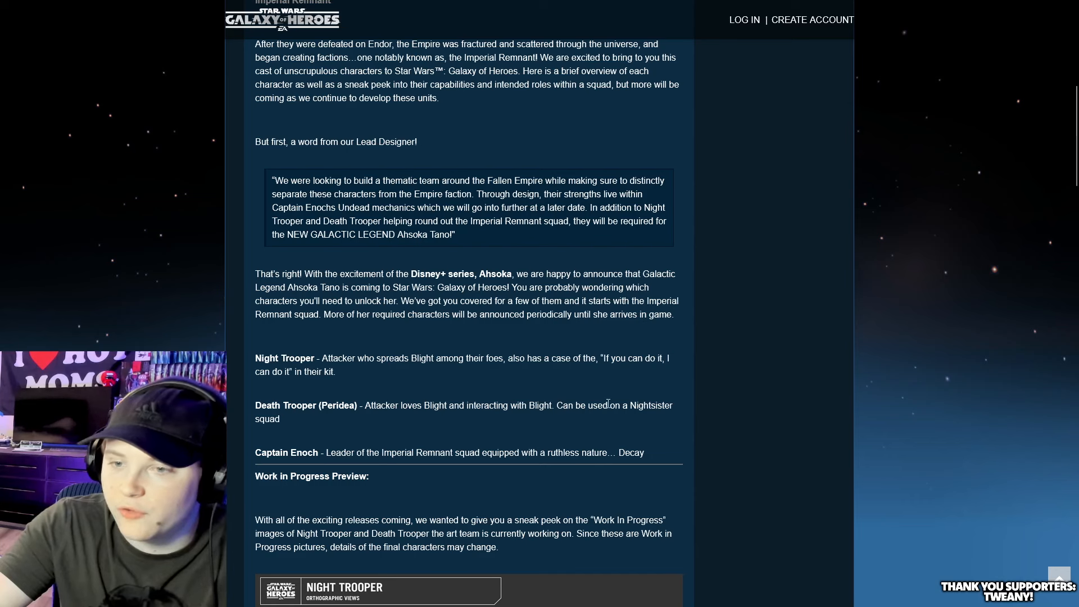
scroll(down, 3)
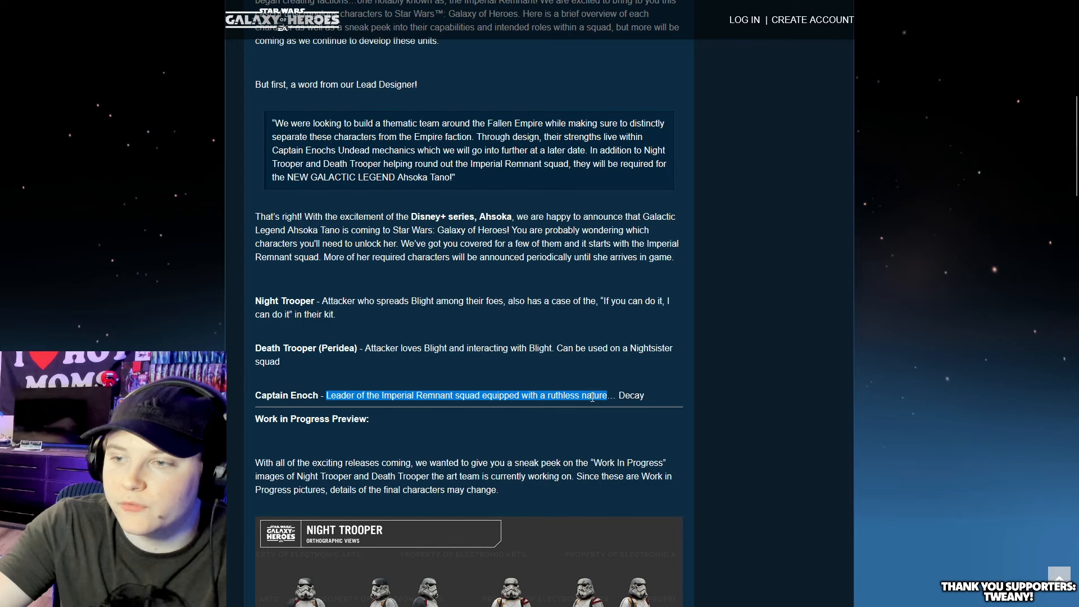
click(622, 395)
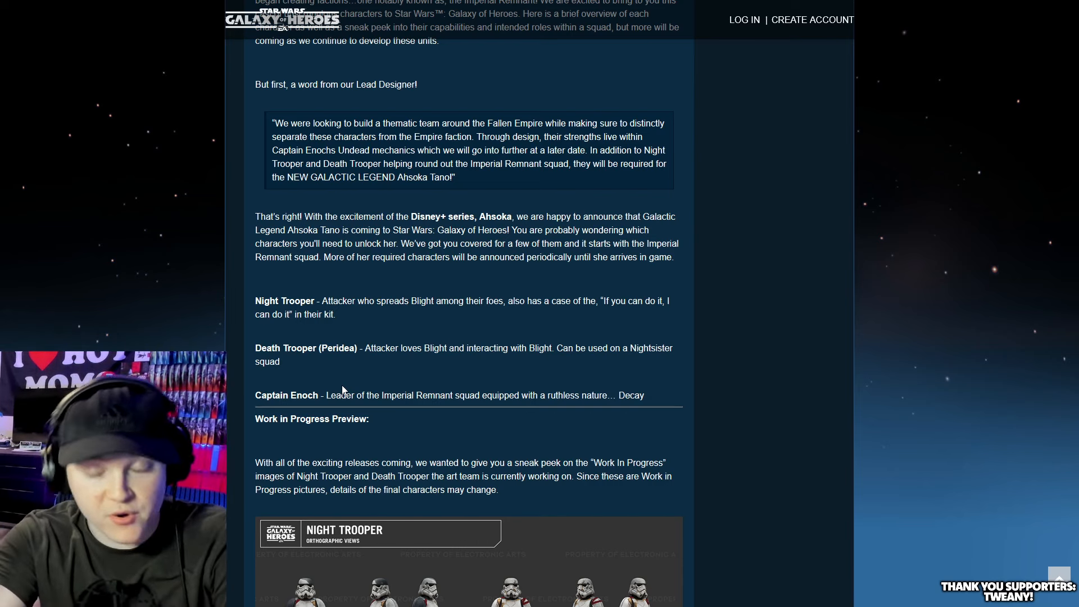
Scroll past the Night Trooper and Death Trooper orthographic previews to the Great Mothers Squad heading.
scroll(down, 3)
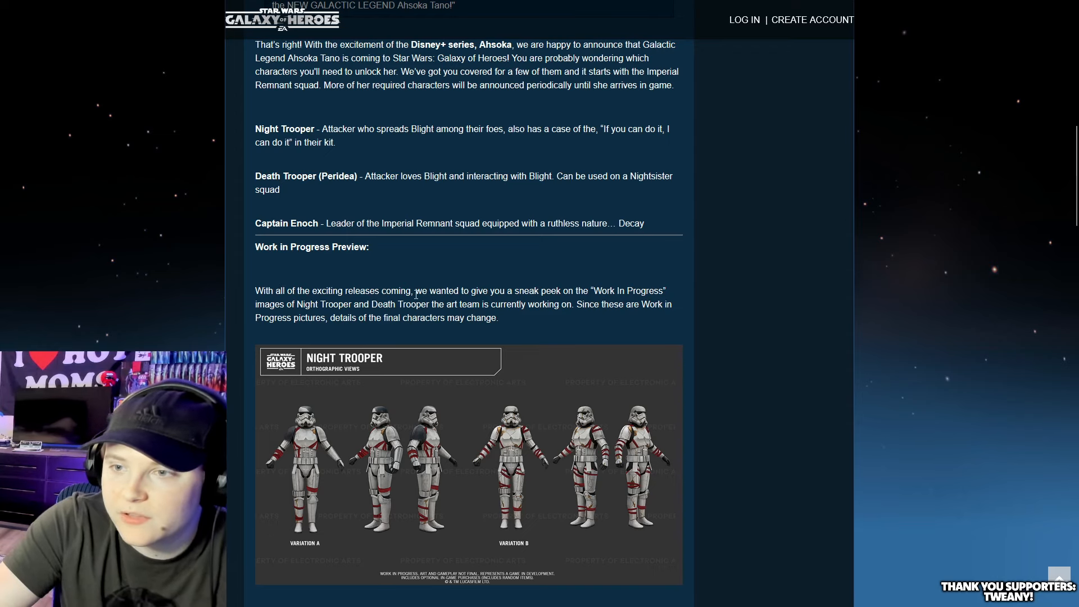
scroll(down, 3)
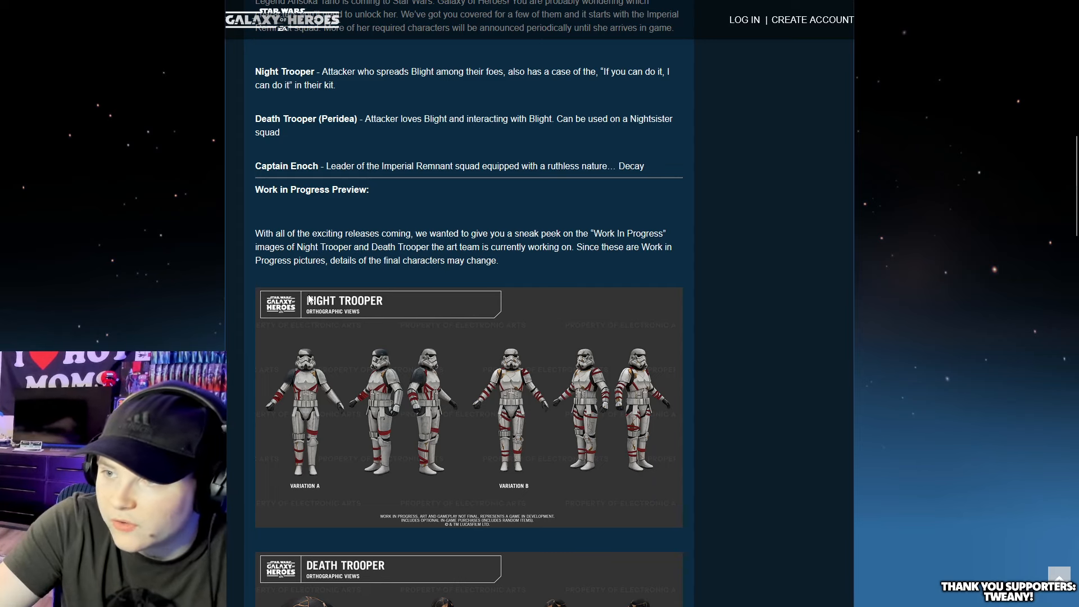
mouse_move(404, 360)
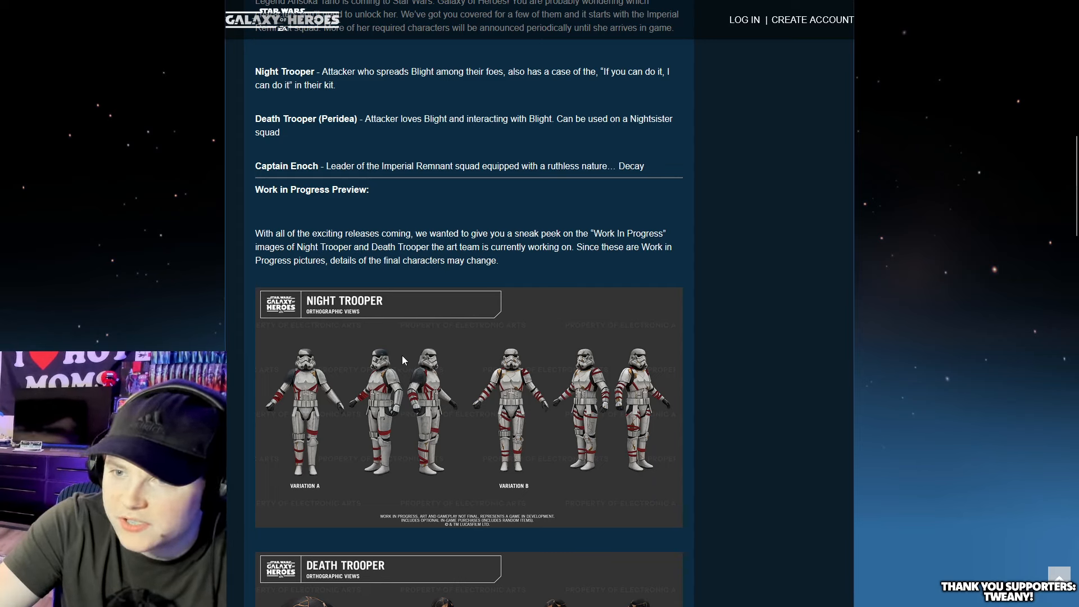
scroll(down, 3)
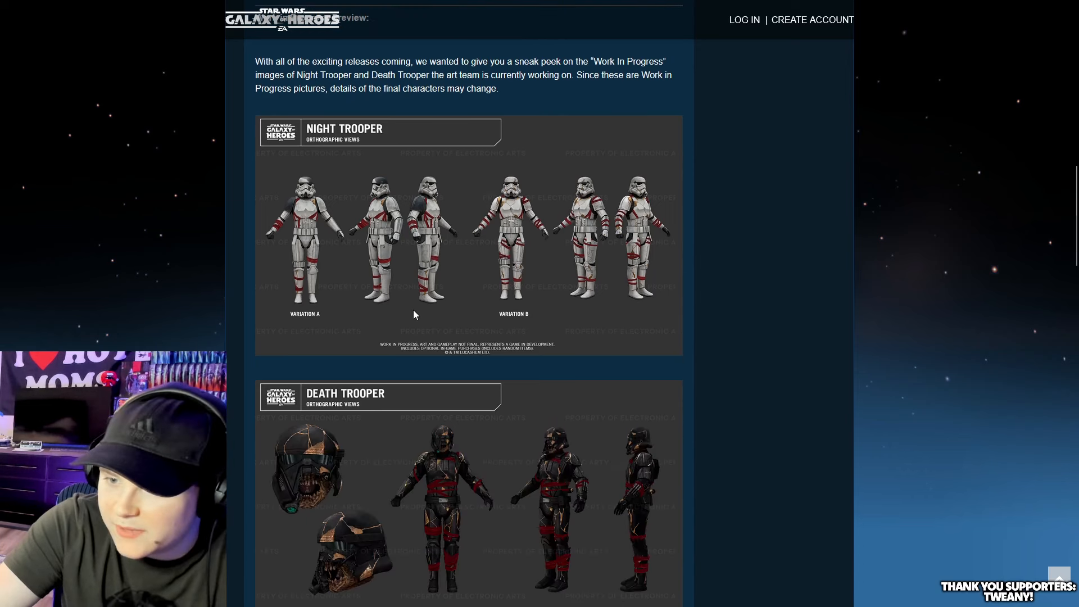
scroll(down, 3)
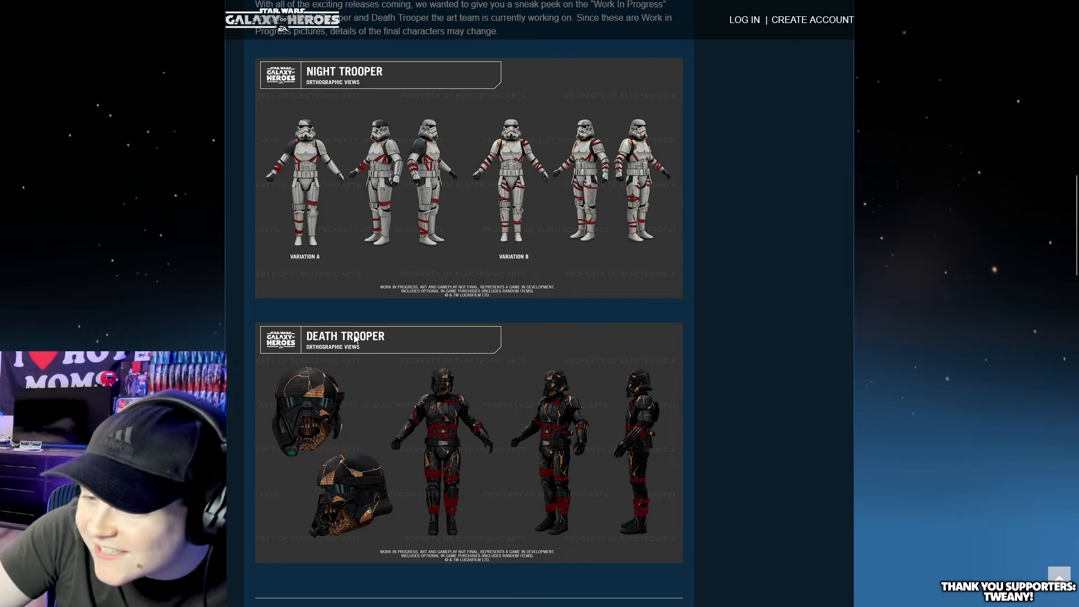
scroll(down, 3)
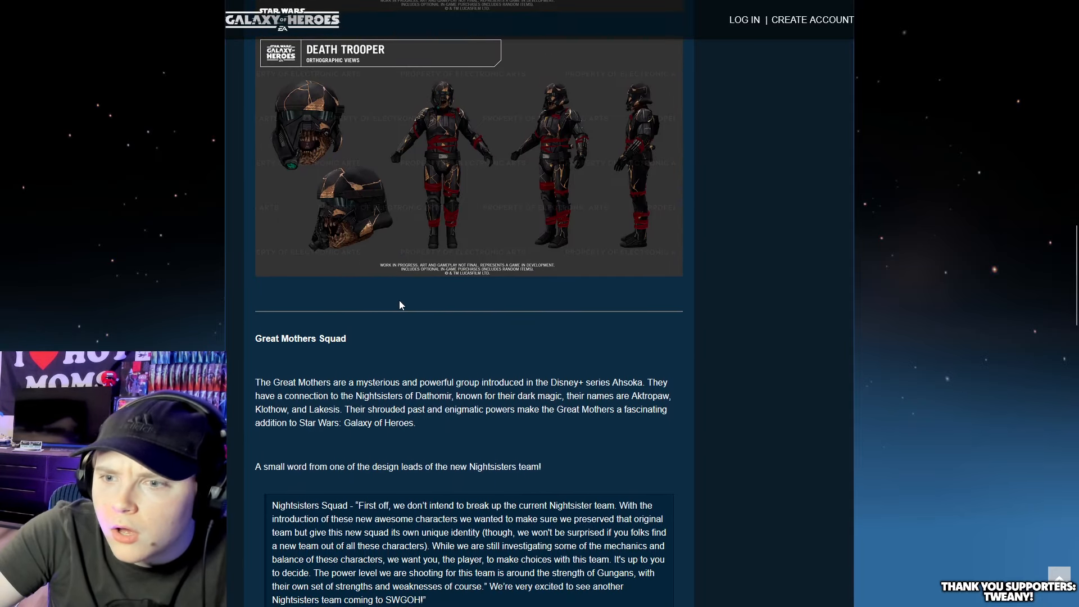
Read the design lead's quote, Great Mothers, Morgan Elsbeth and team roster, clearing highlights along the way.
scroll(down, 3)
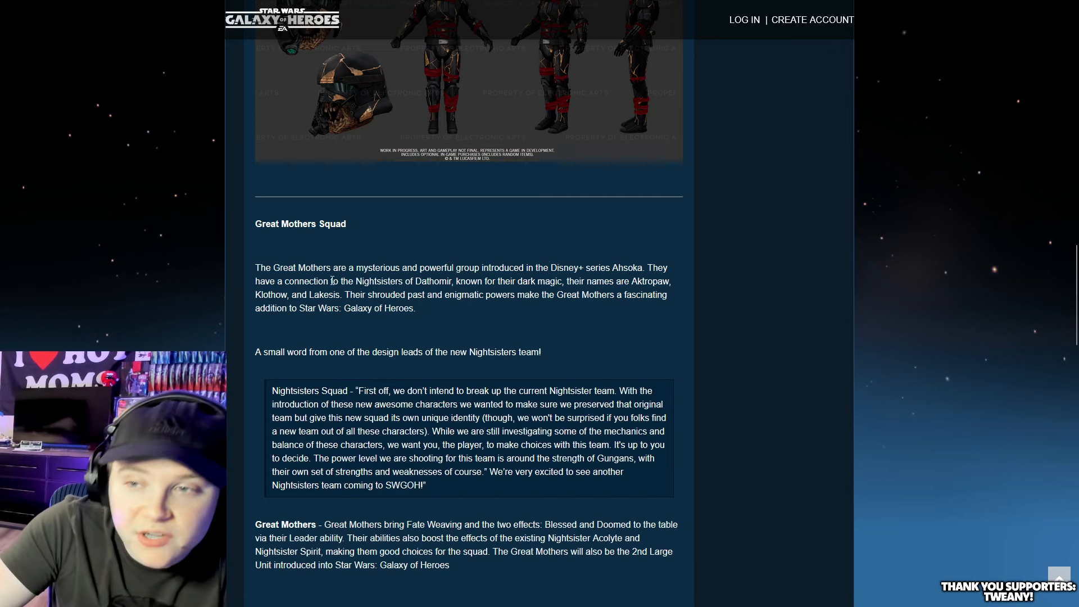
mouse_move(599, 262)
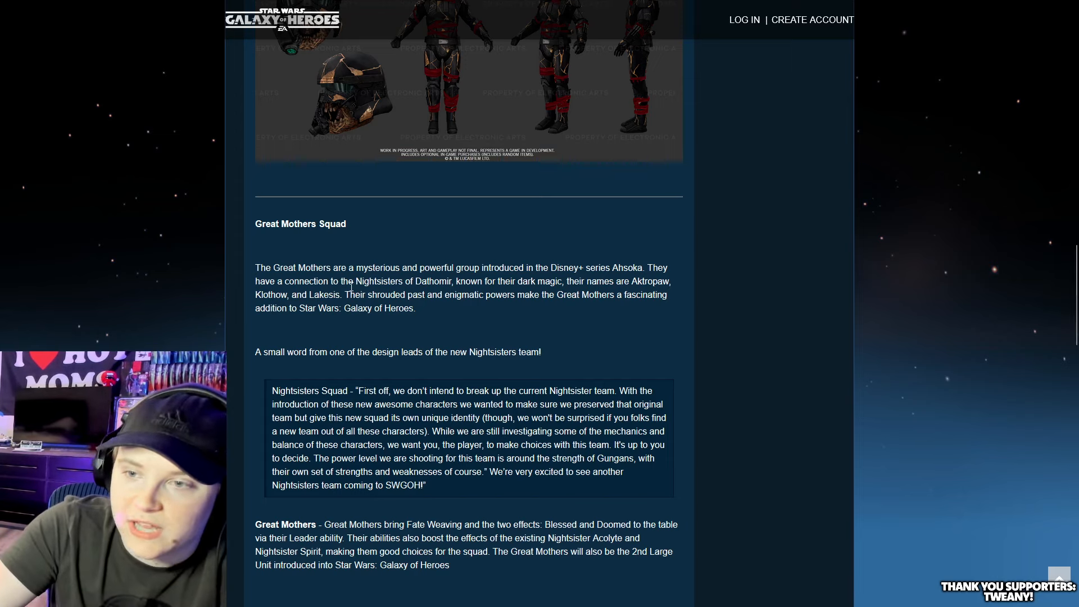
scroll(down, 3)
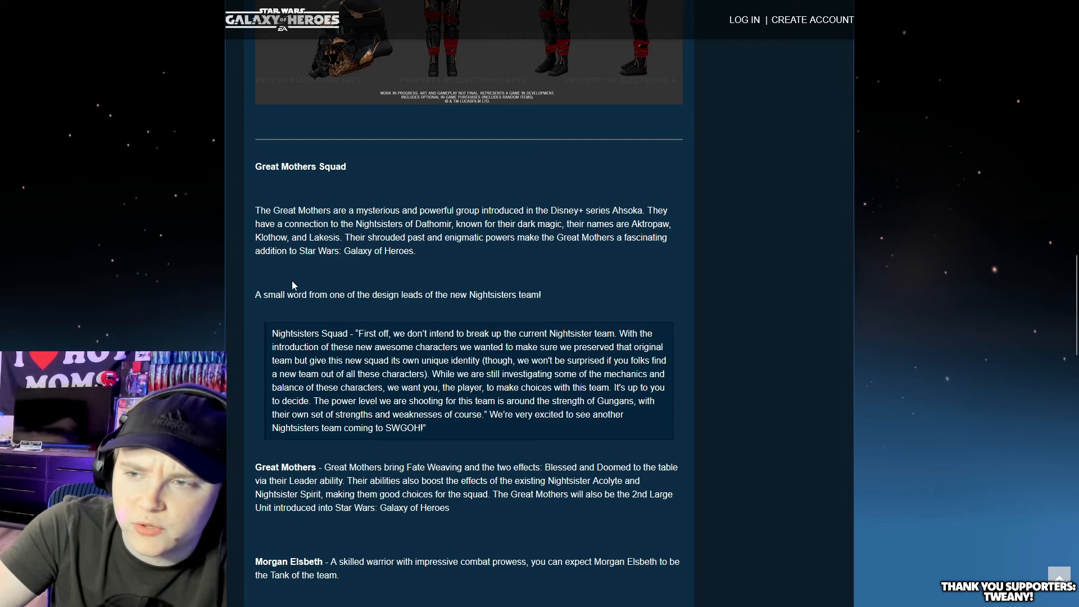
scroll(down, 3)
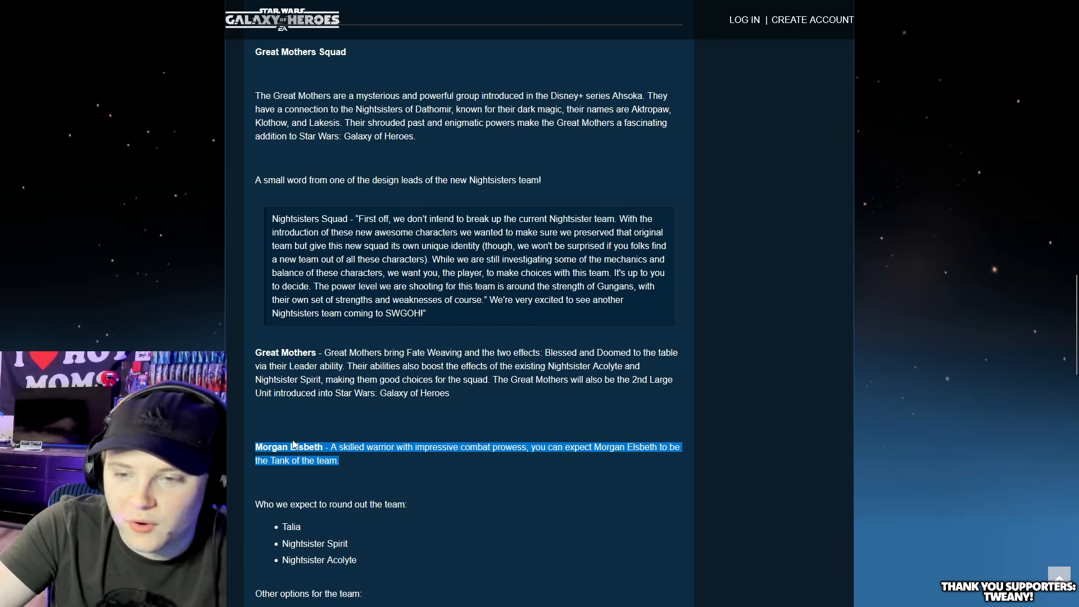
click(327, 557)
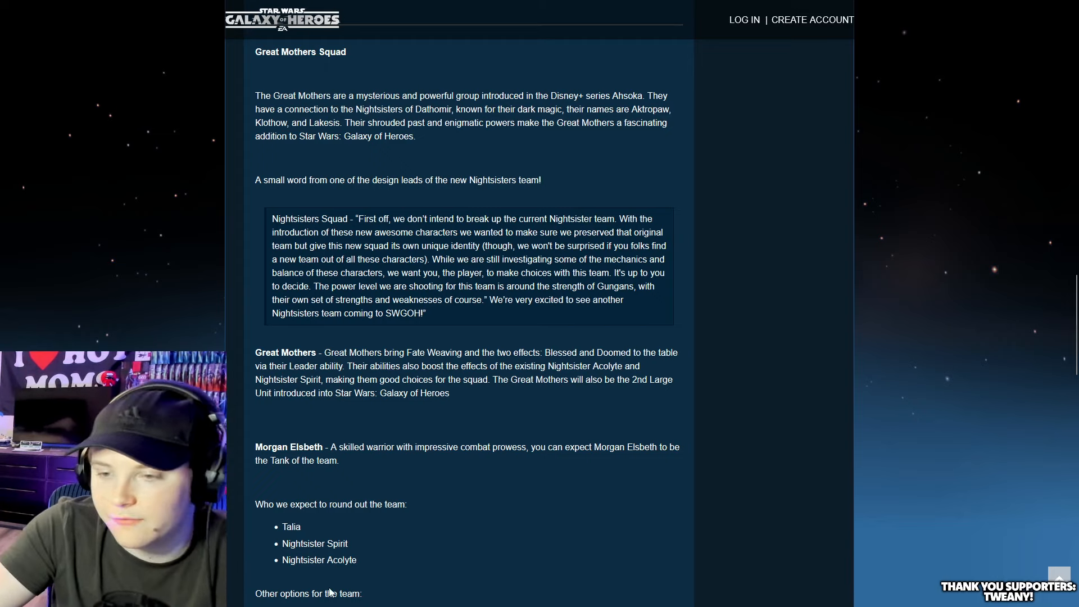
scroll(down, 3)
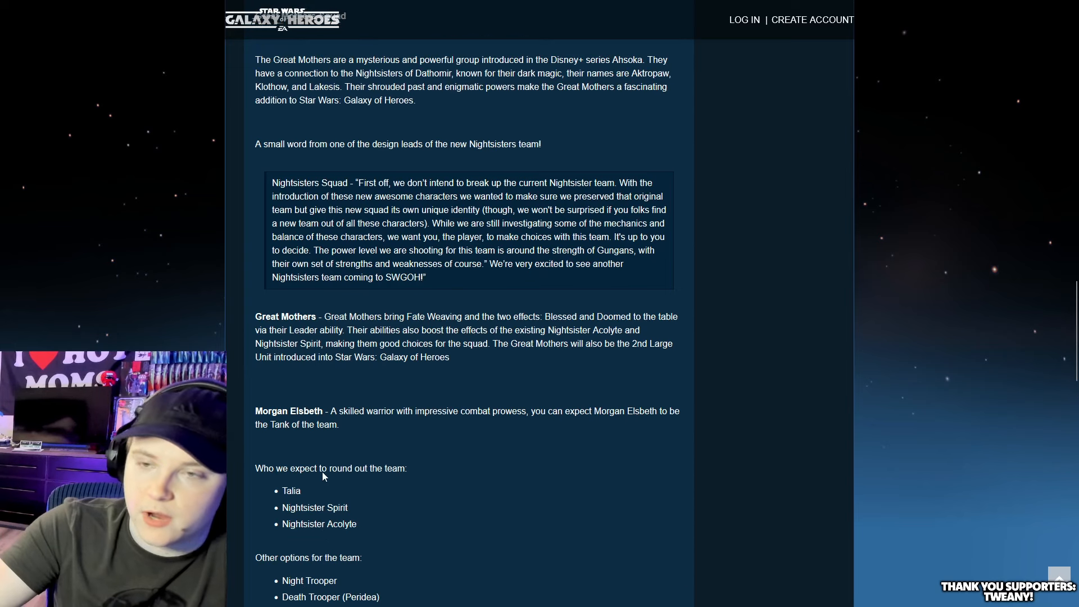
scroll(up, 3)
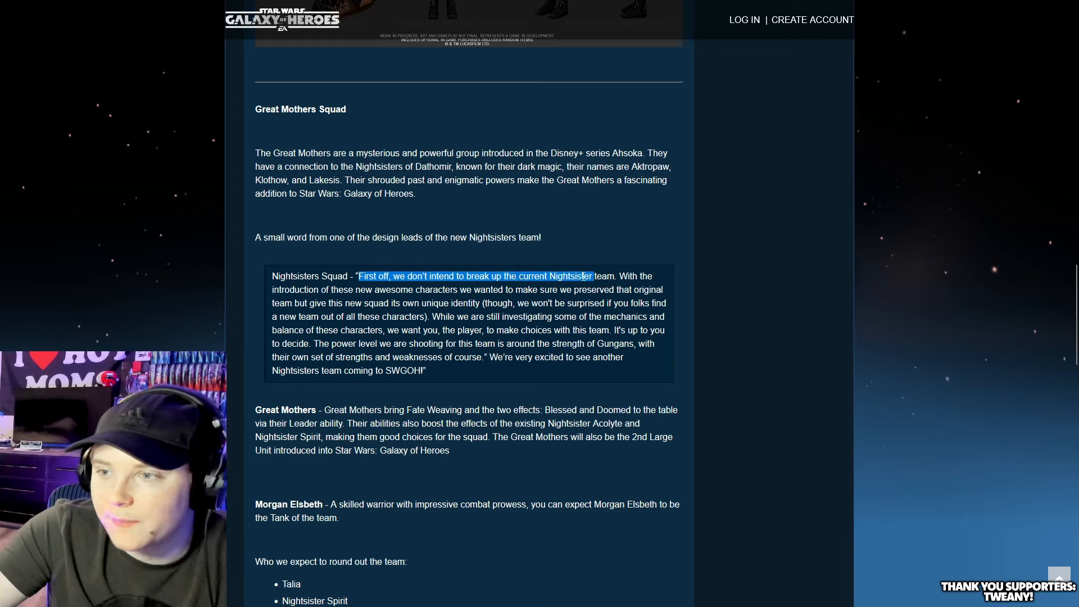
click(604, 287)
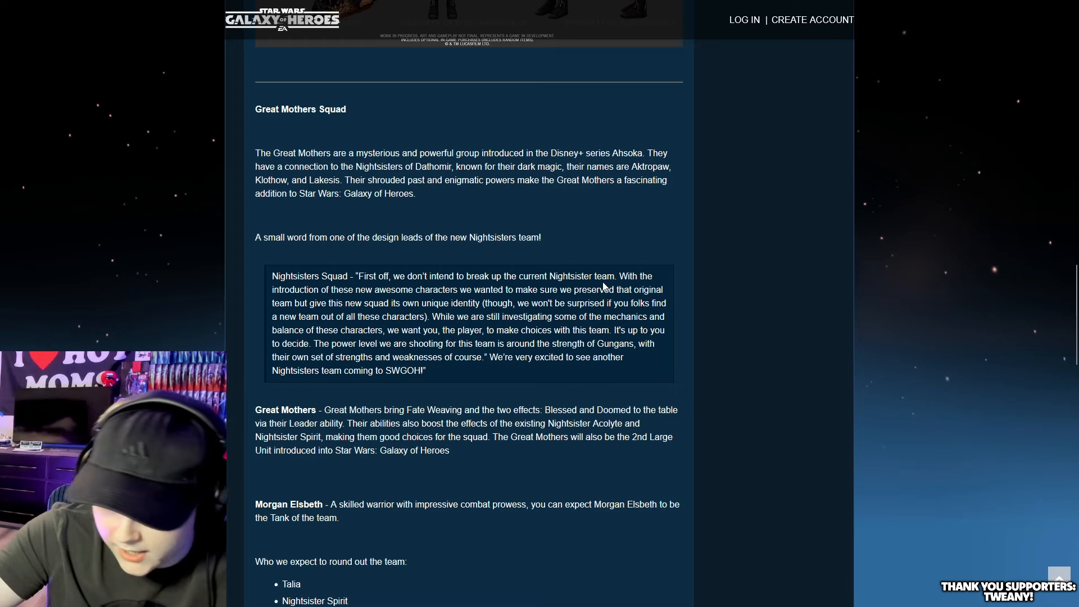
mouse_move(578, 261)
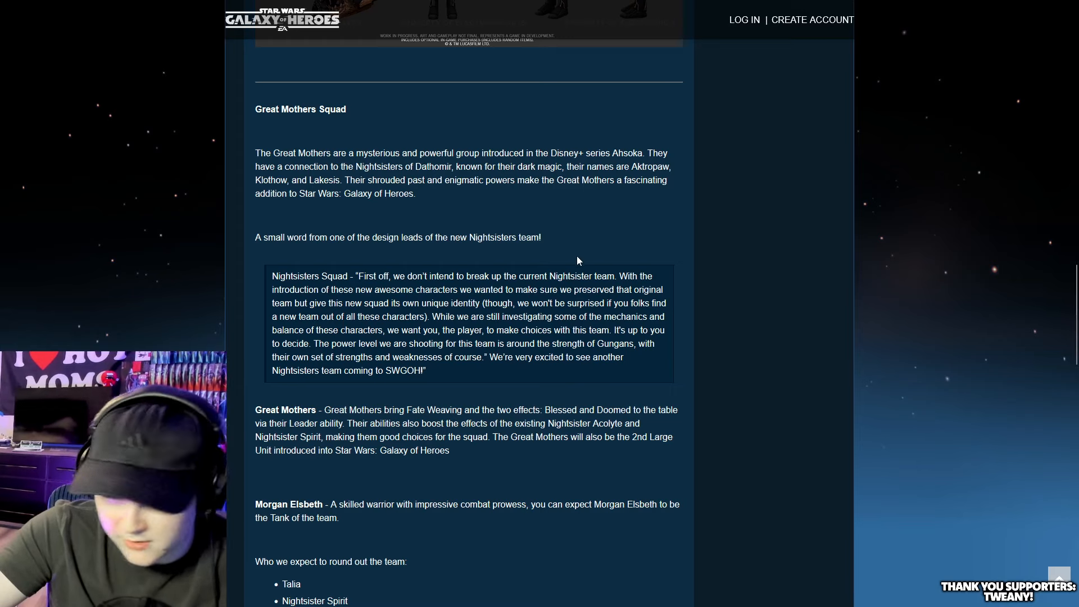
mouse_move(594, 266)
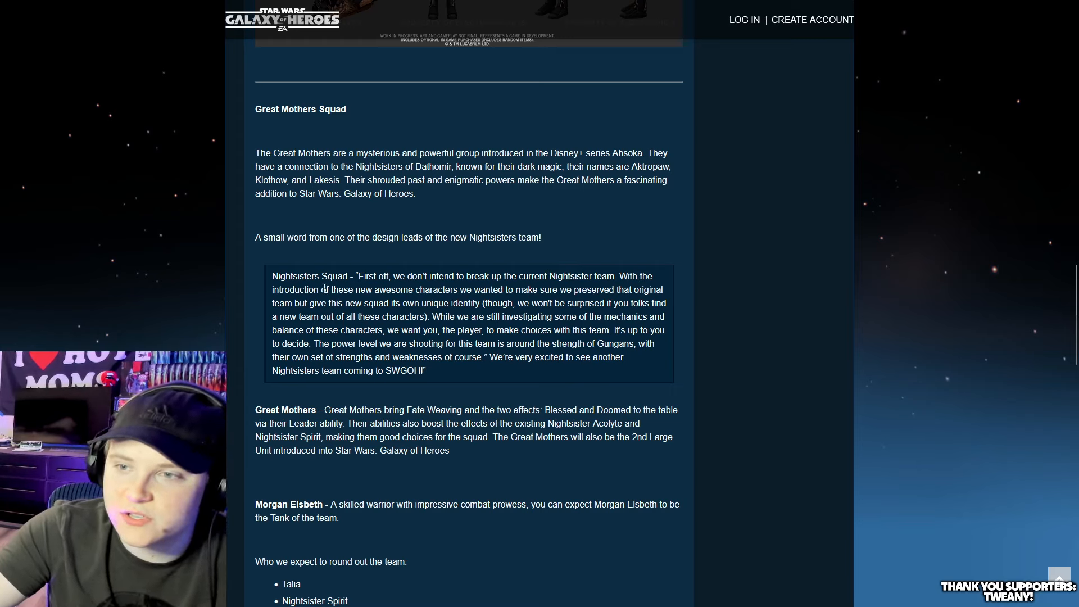
mouse_move(556, 289)
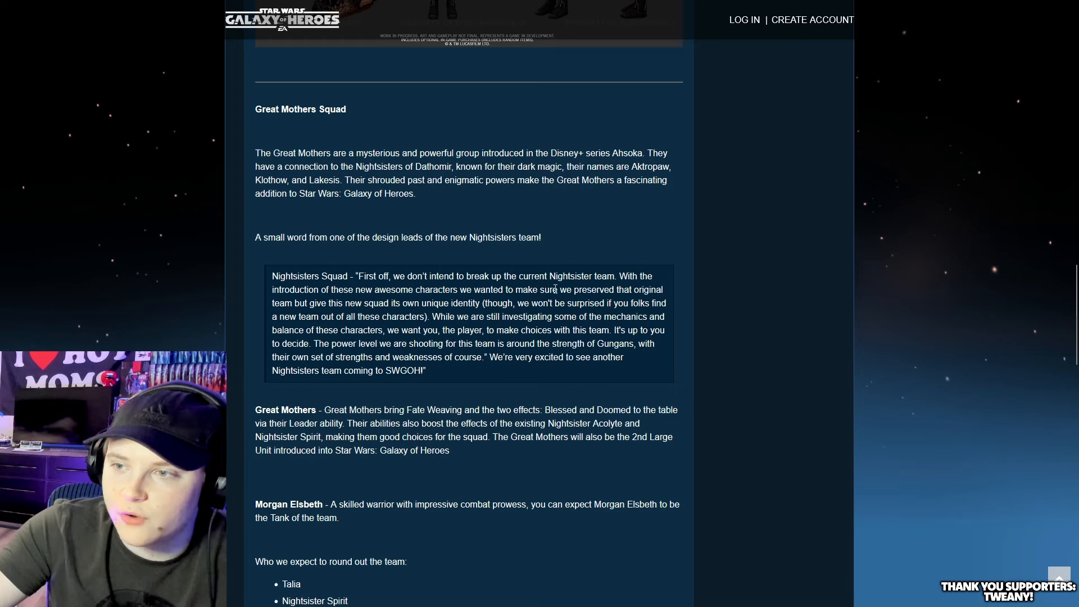
mouse_move(318, 316)
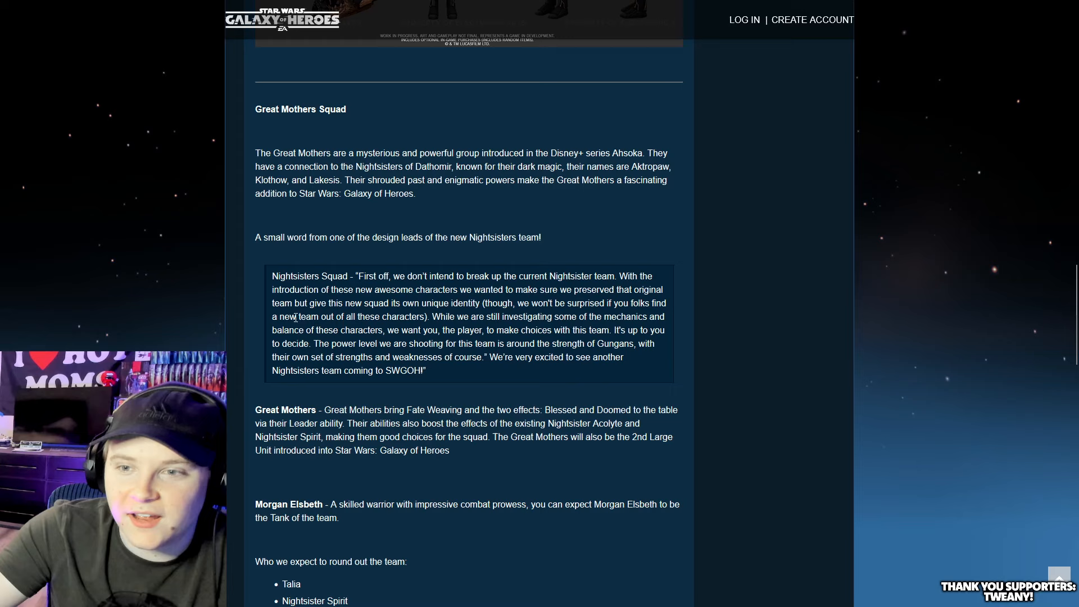
mouse_move(423, 314)
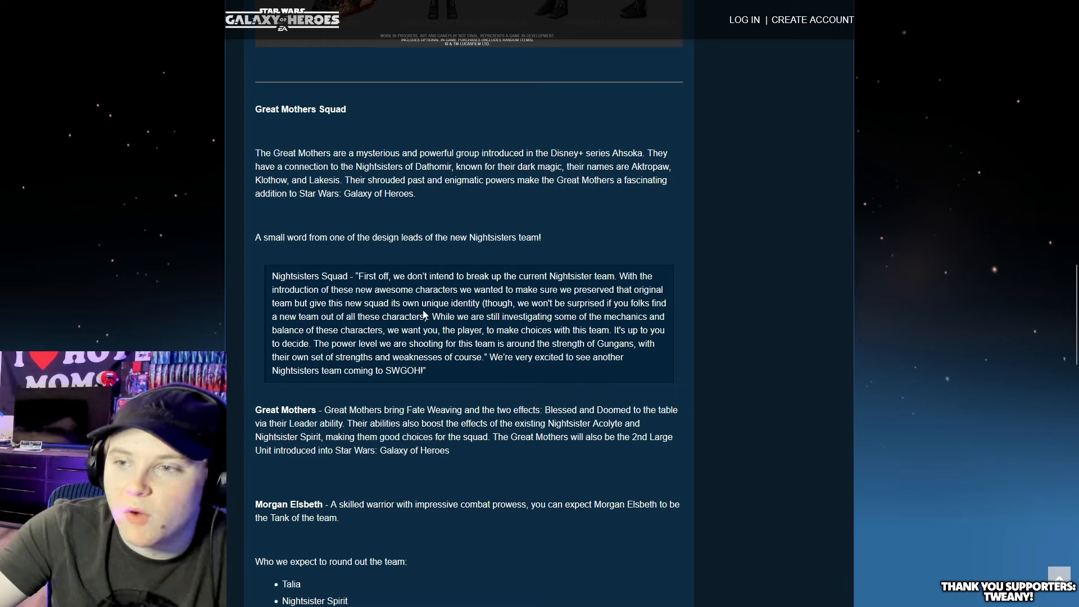
mouse_move(346, 327)
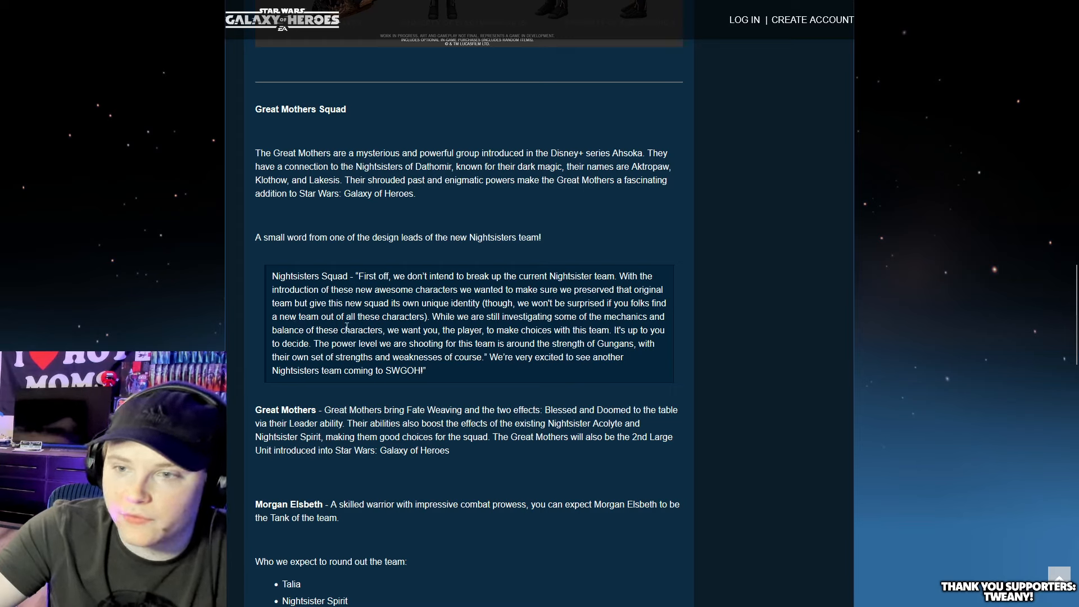
mouse_move(598, 326)
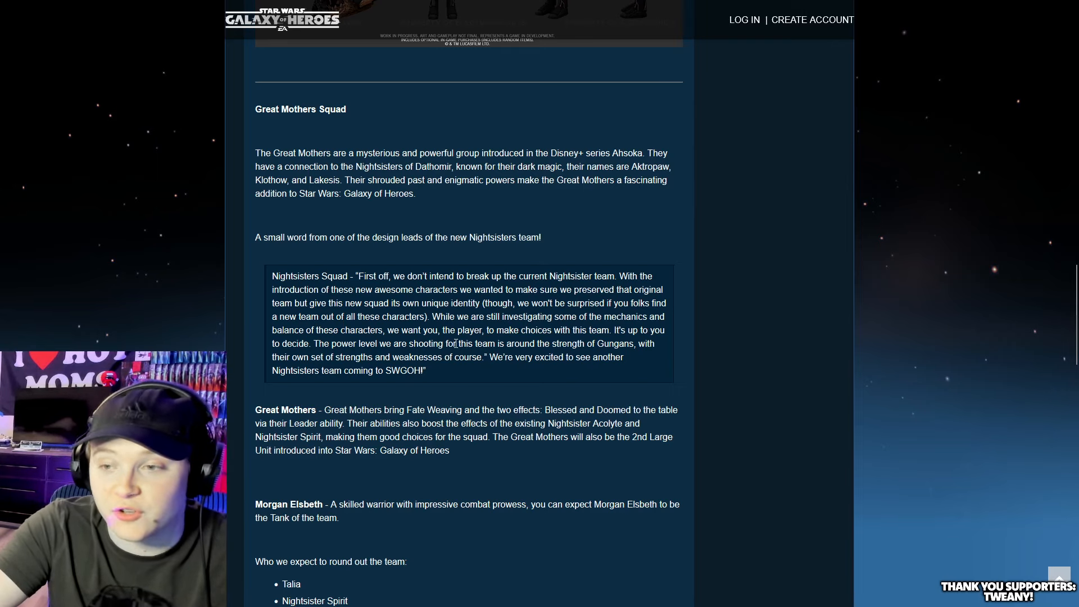
scroll(down, 3)
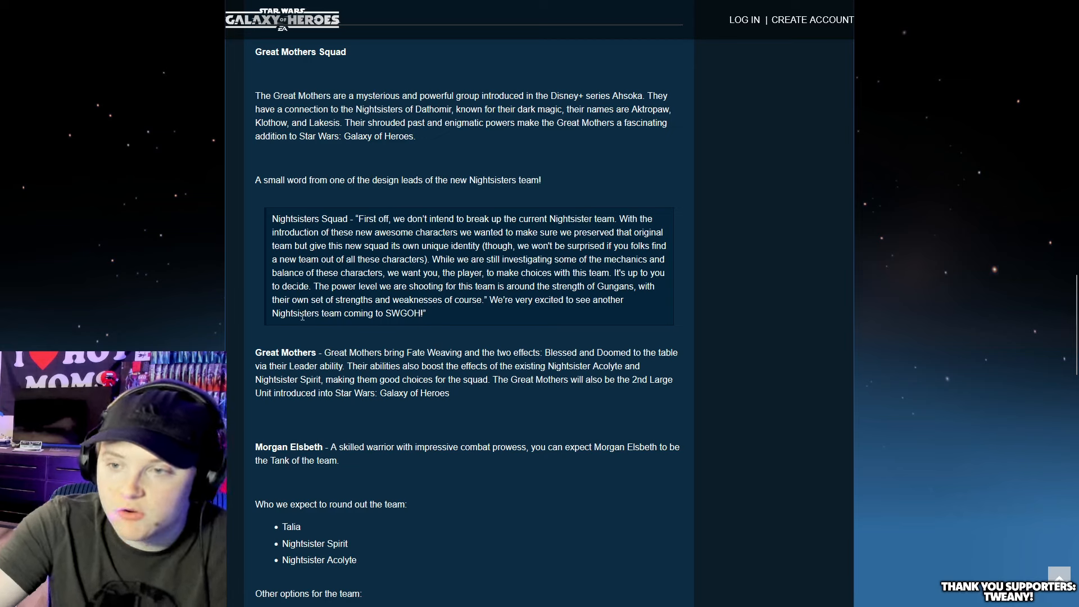
mouse_move(481, 347)
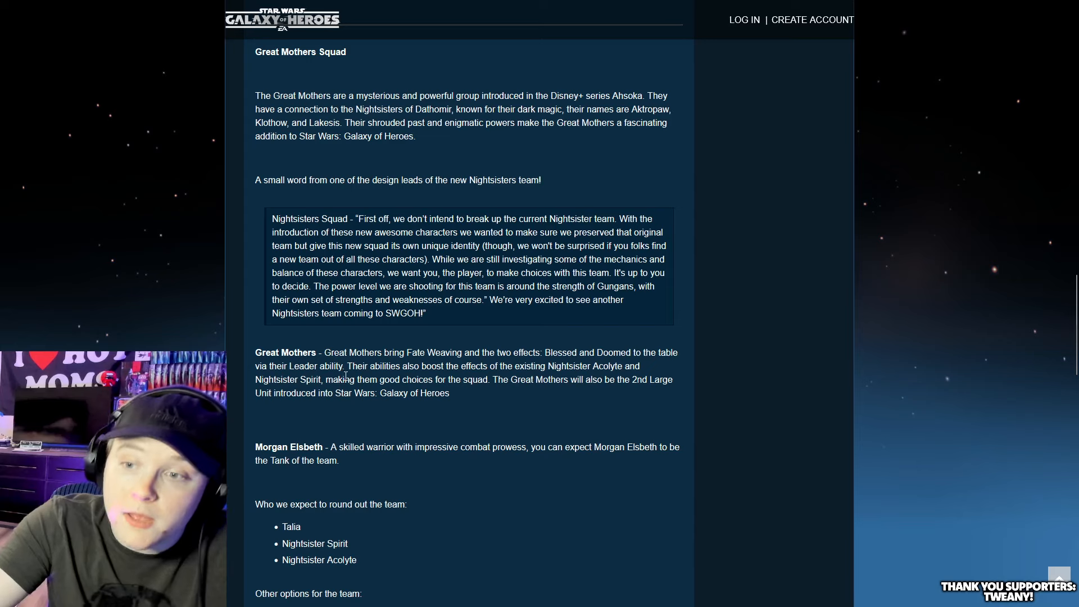
mouse_move(533, 378)
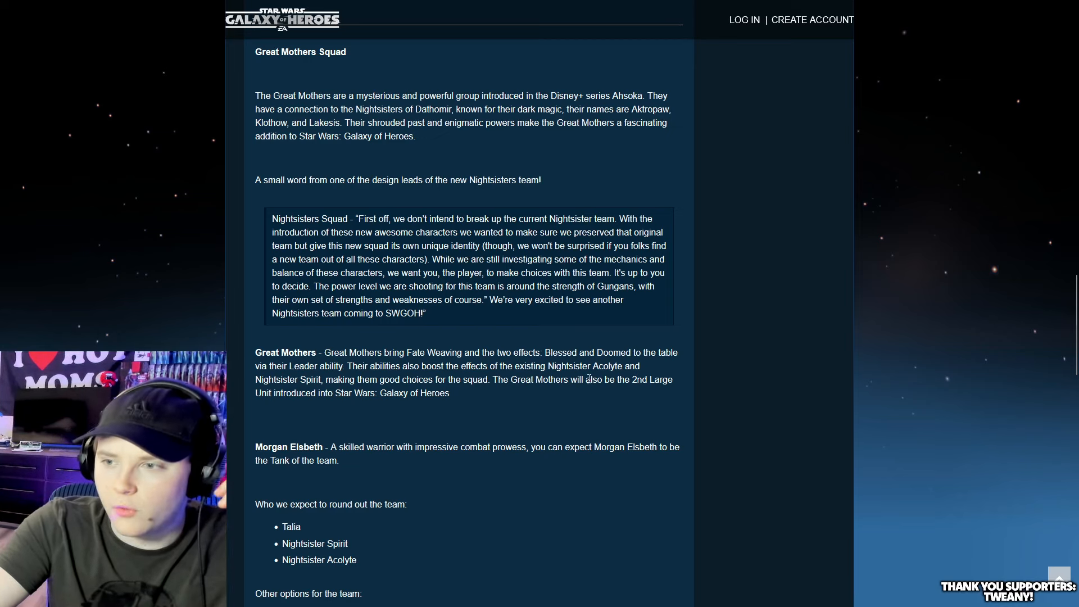
mouse_move(414, 379)
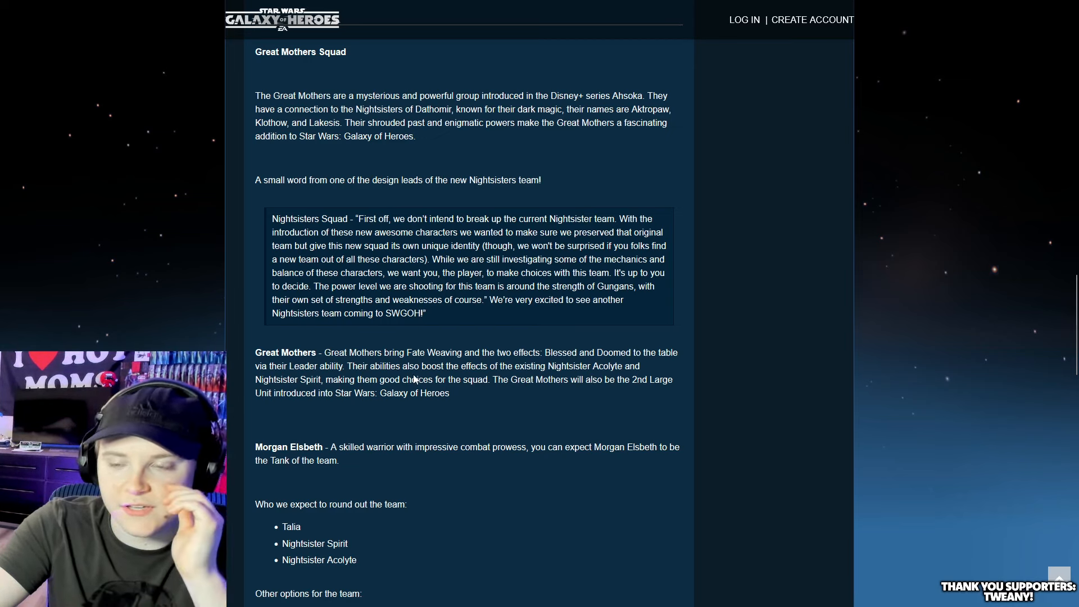
mouse_move(287, 338)
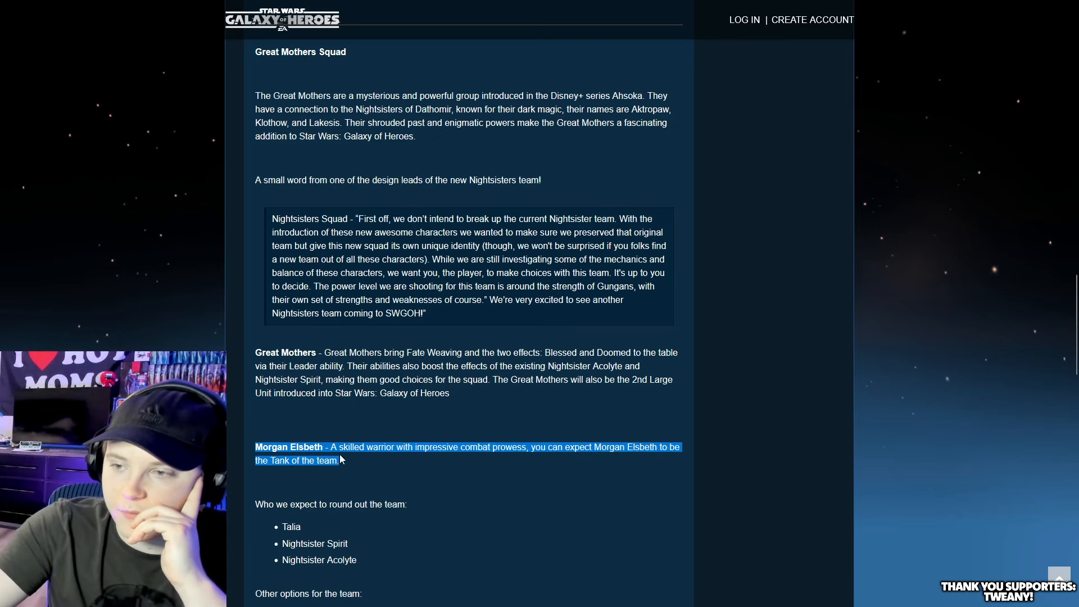
click(328, 463)
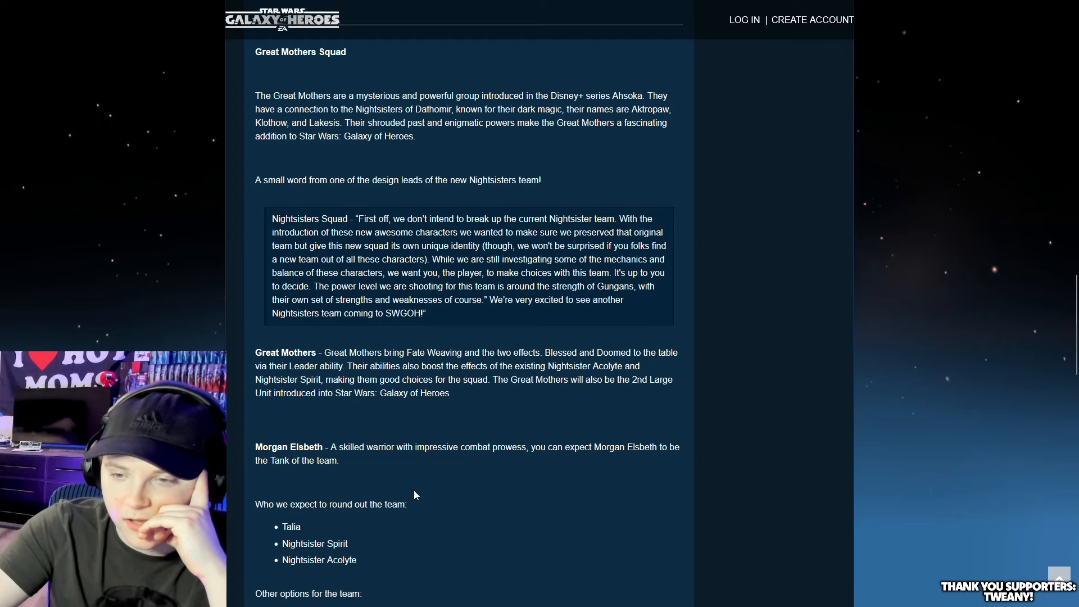
mouse_move(353, 519)
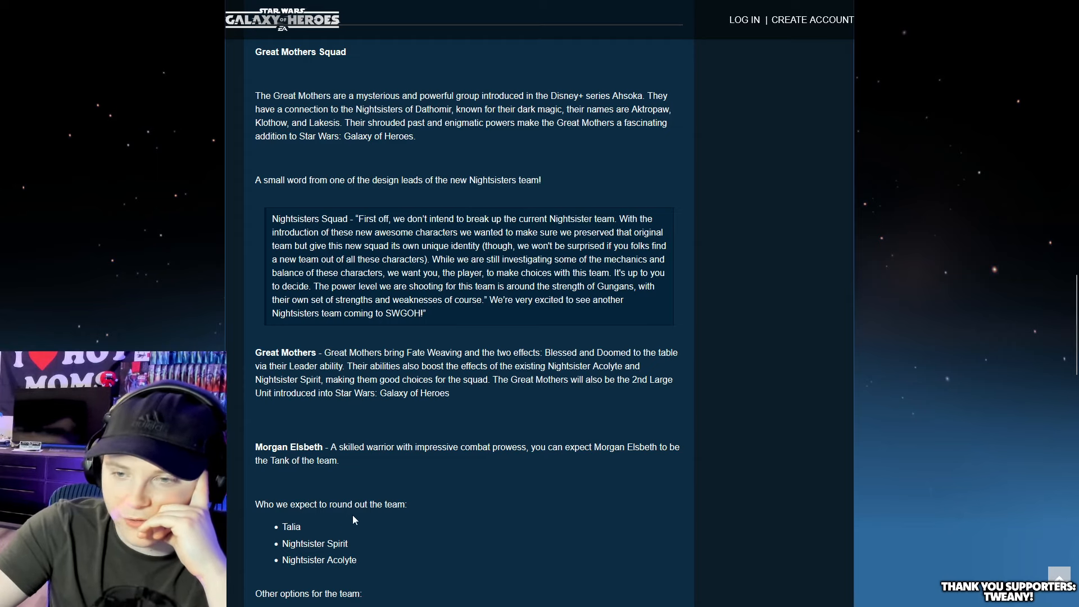
Scroll to the Ezra Conquest Character section and briefly highlight 'Ezra in Exile'.
scroll(down, 3)
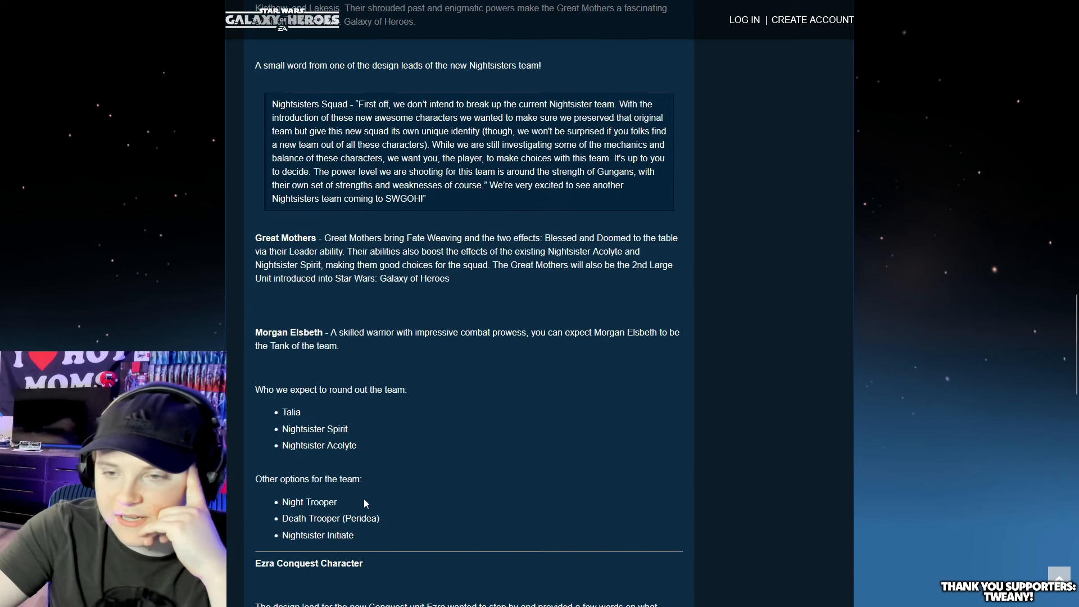
scroll(down, 3)
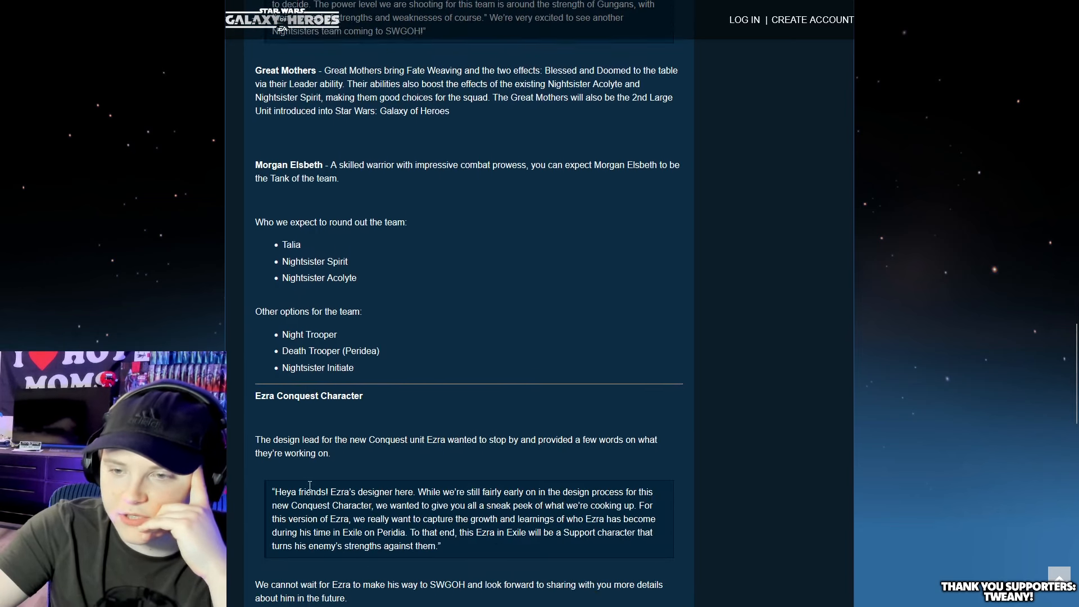
scroll(down, 3)
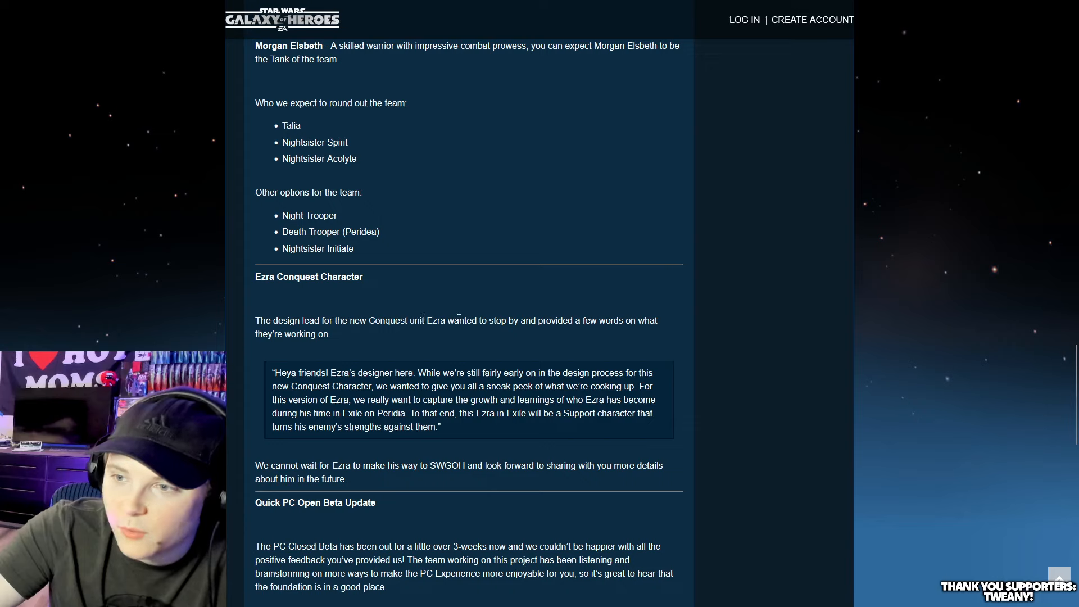
mouse_move(305, 347)
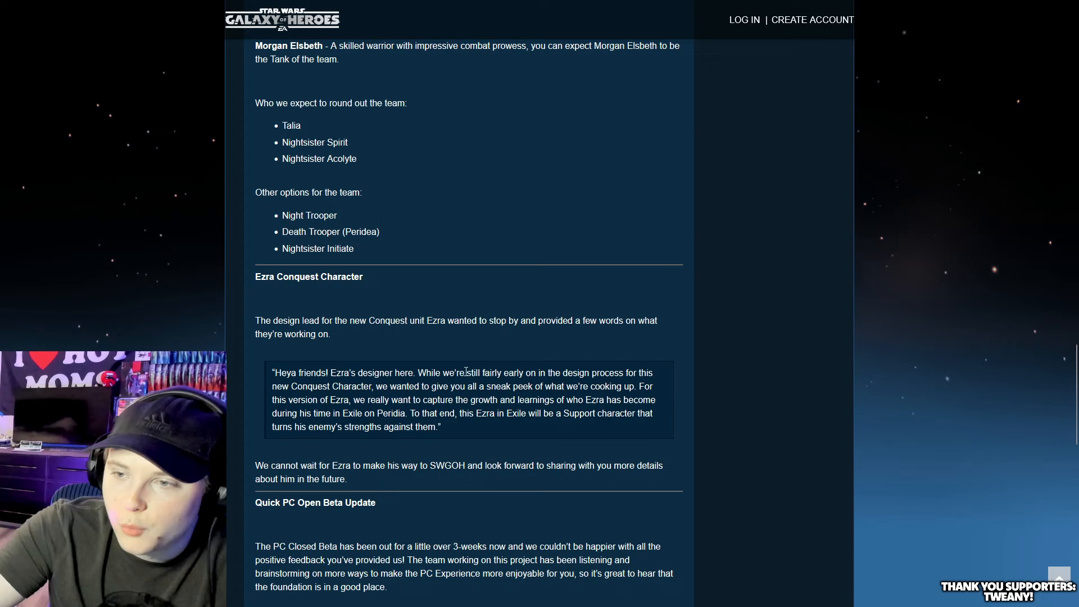
mouse_move(661, 378)
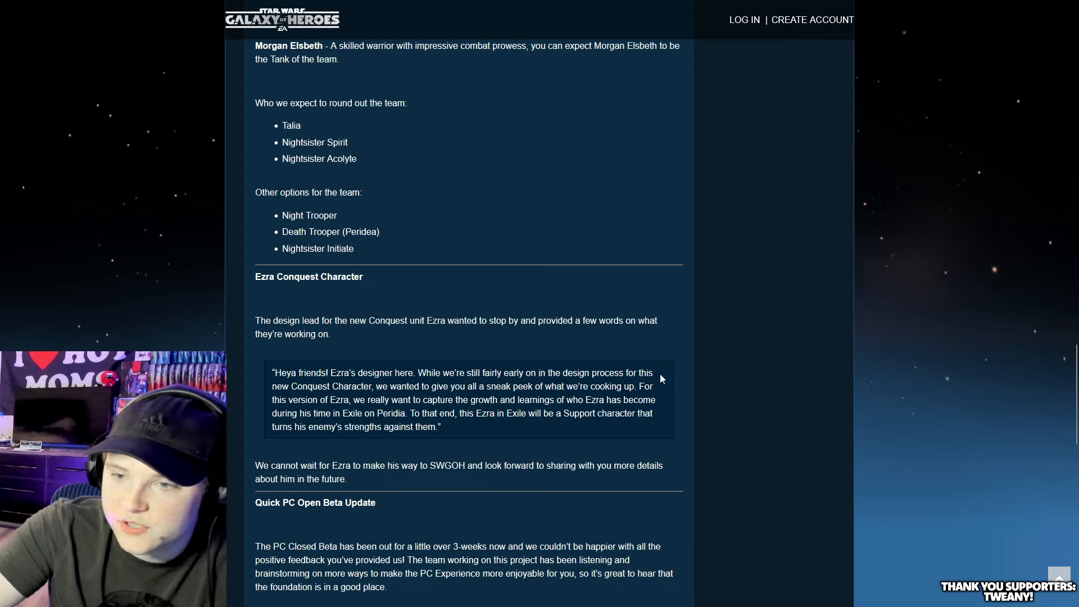
mouse_move(491, 387)
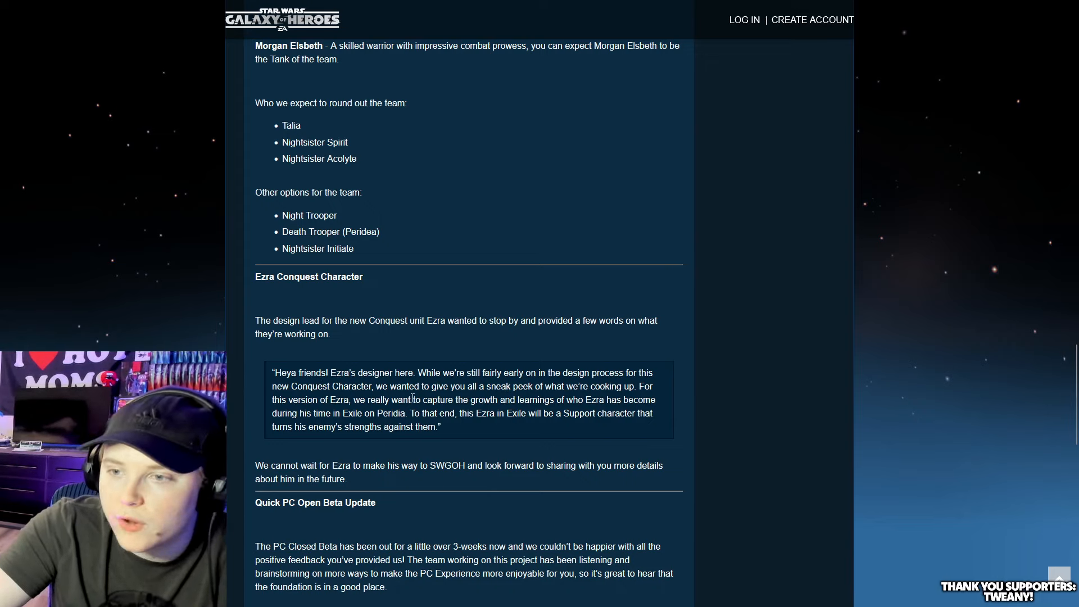
mouse_move(626, 400)
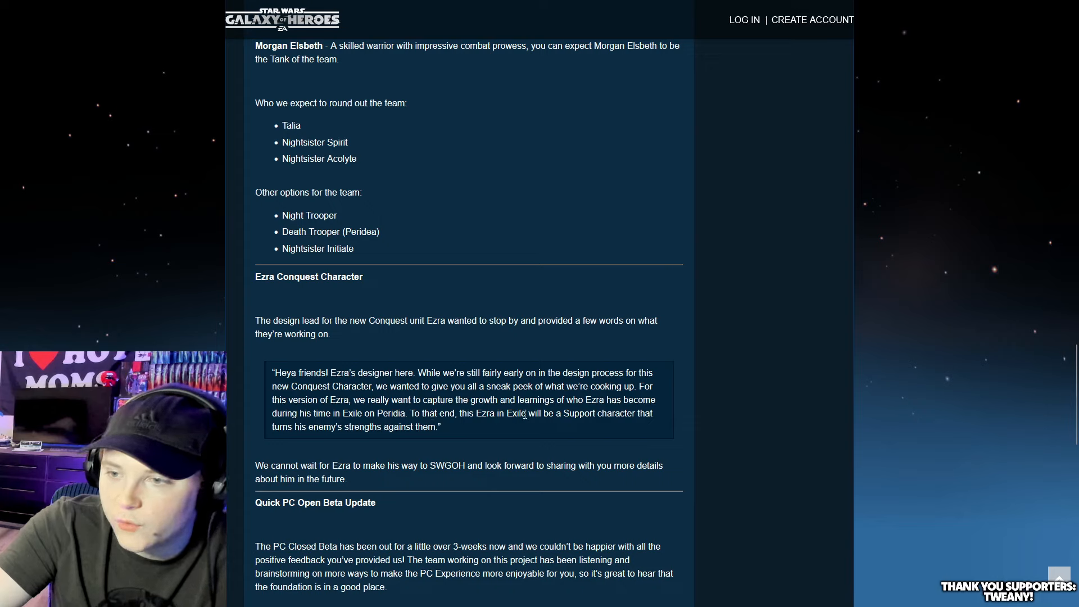
double_click(501, 413)
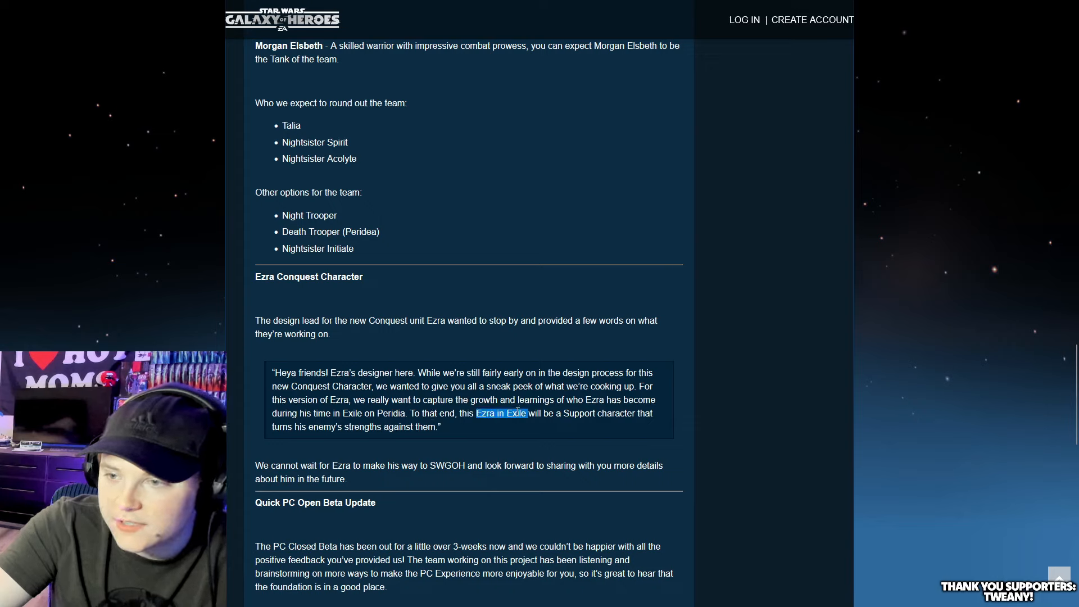
click(296, 386)
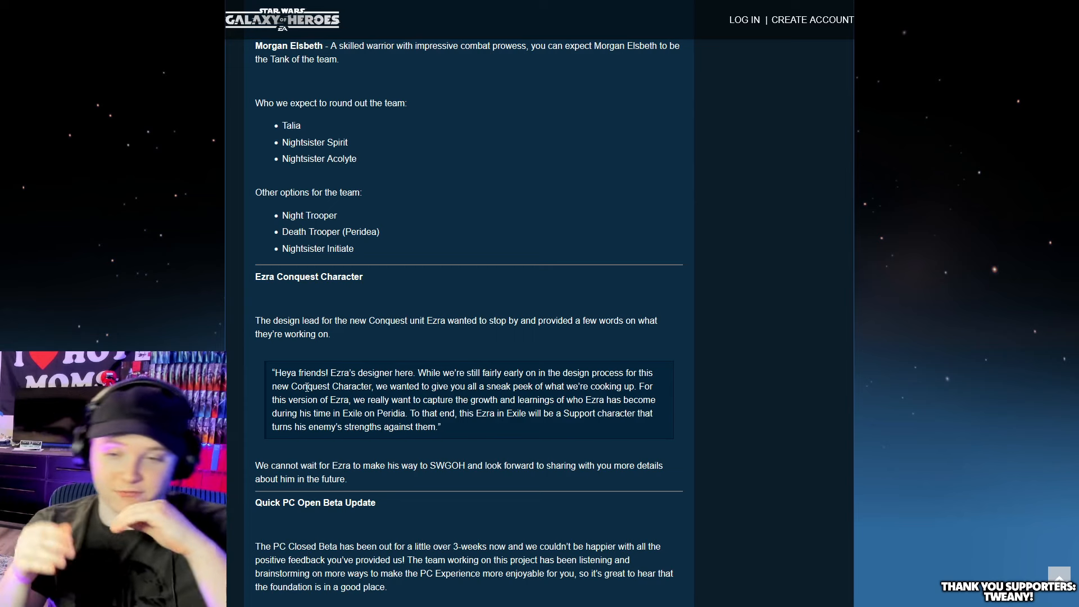
Scroll past the PC Beta update to the dev team sign-off, then back up to Imperial Remnant.
scroll(down, 3)
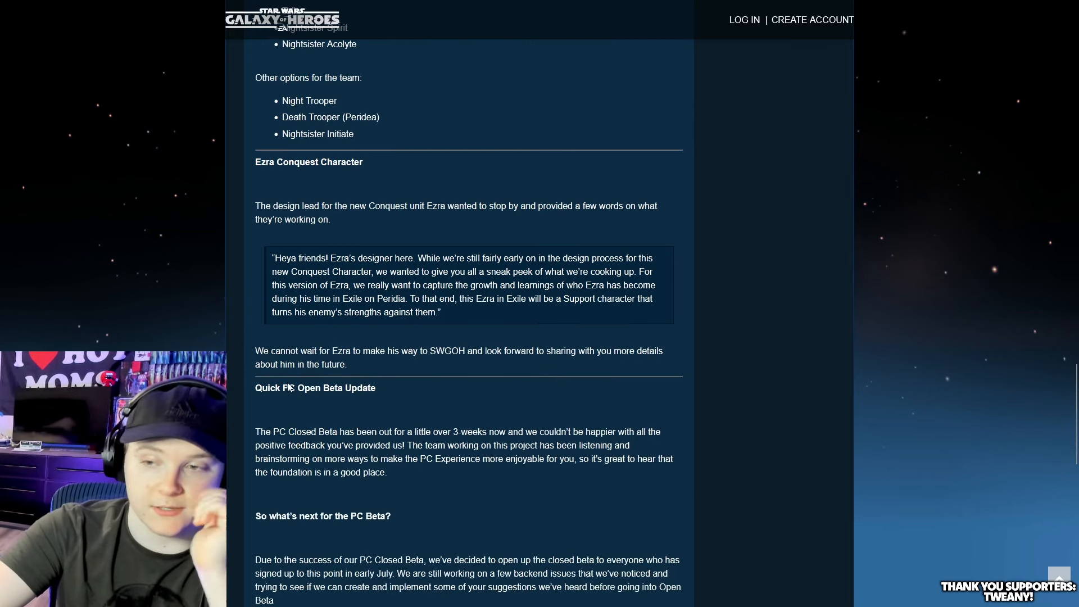
scroll(down, 3)
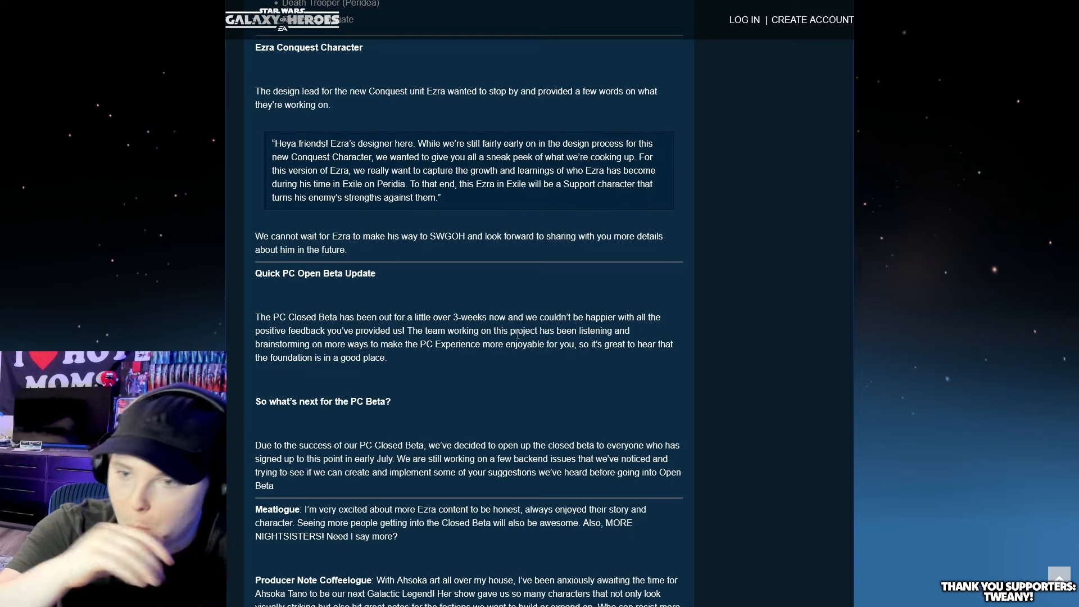
scroll(down, 3)
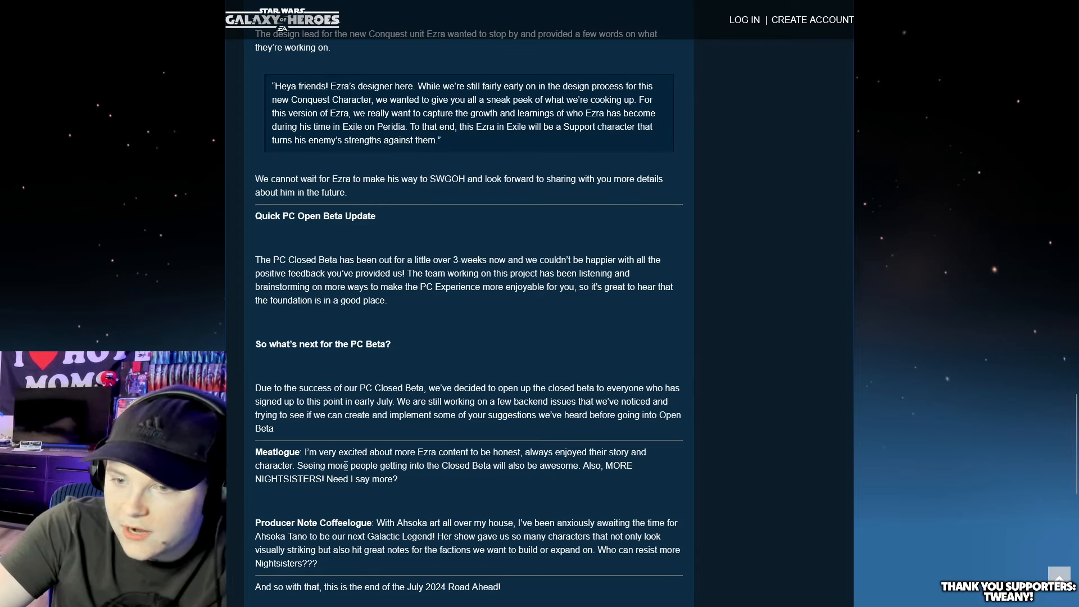
scroll(down, 3)
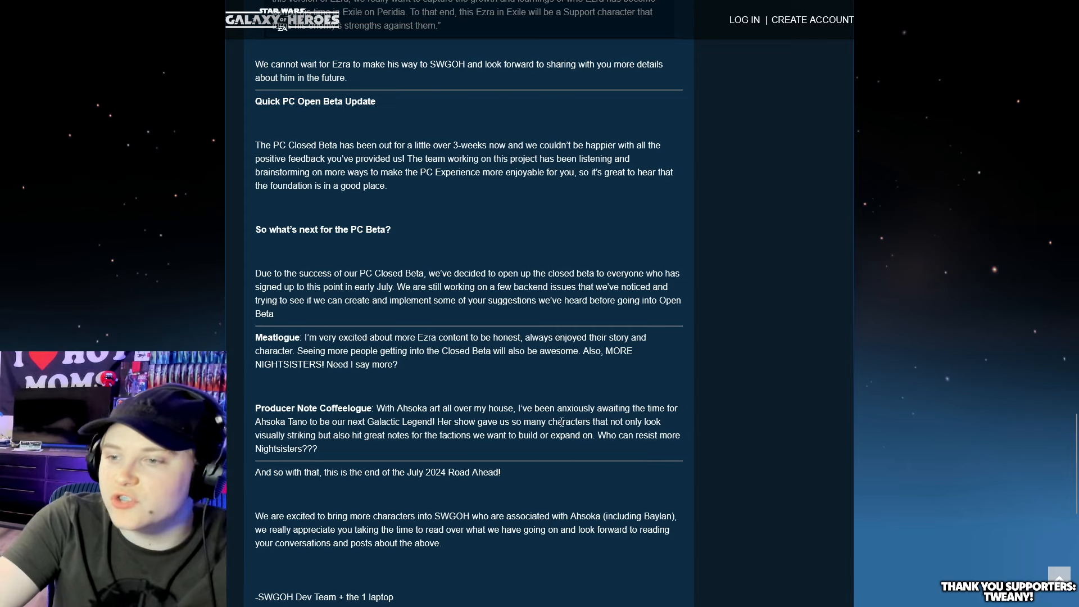
mouse_move(541, 403)
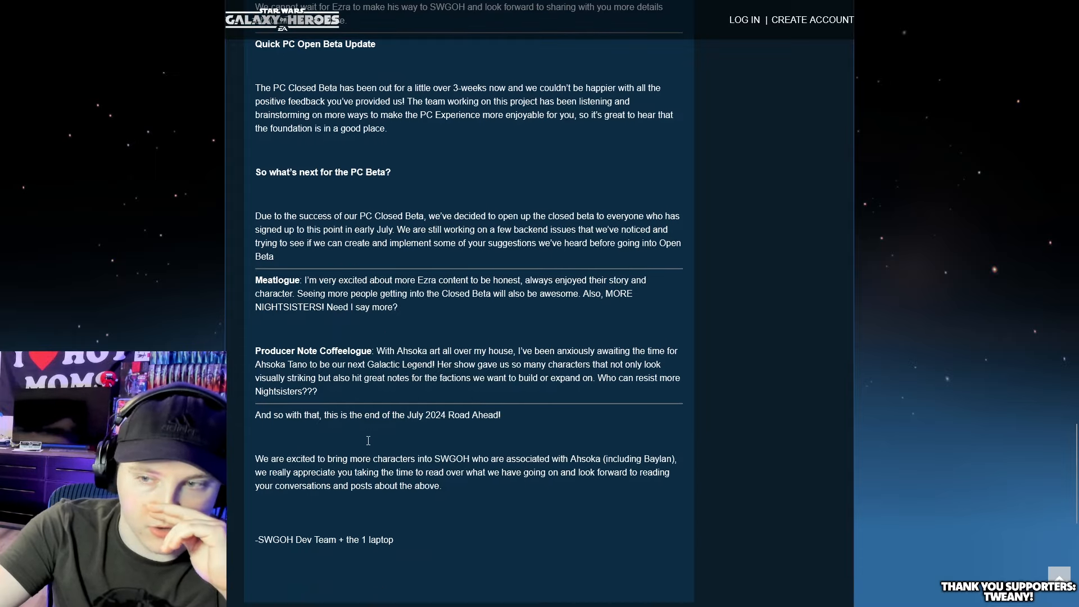
scroll(up, 3)
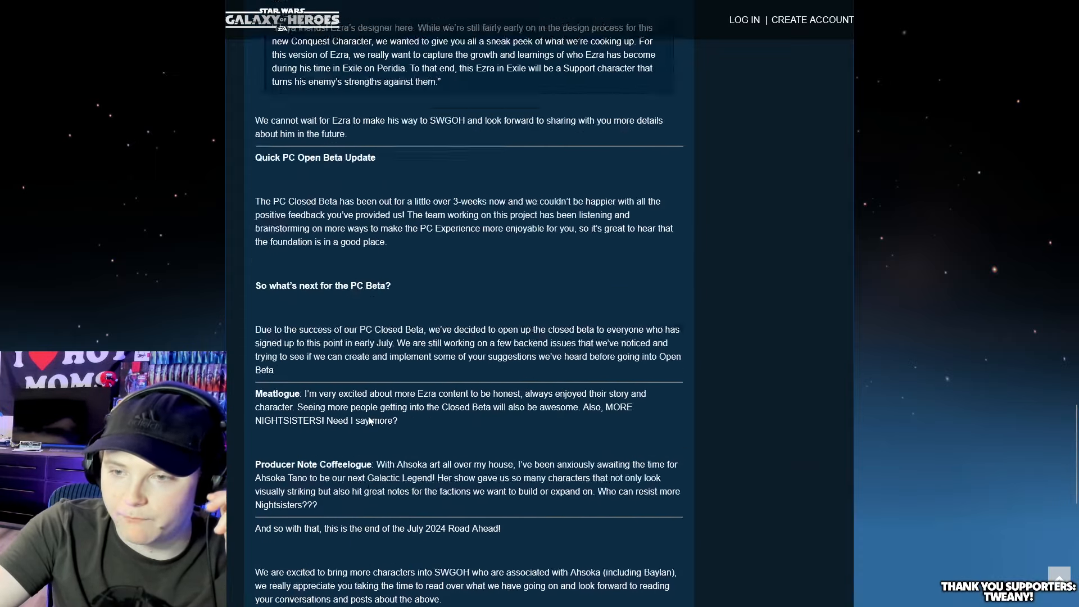
scroll(up, 3)
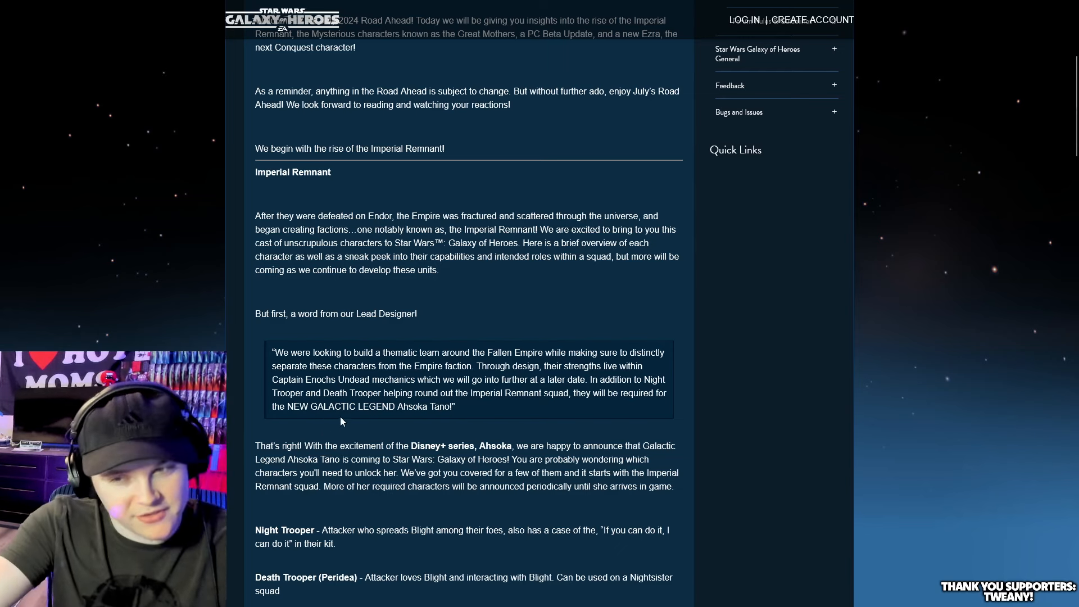
View both trooper Work in Progress Preview images, then scroll back up to the character list.
scroll(down, 3)
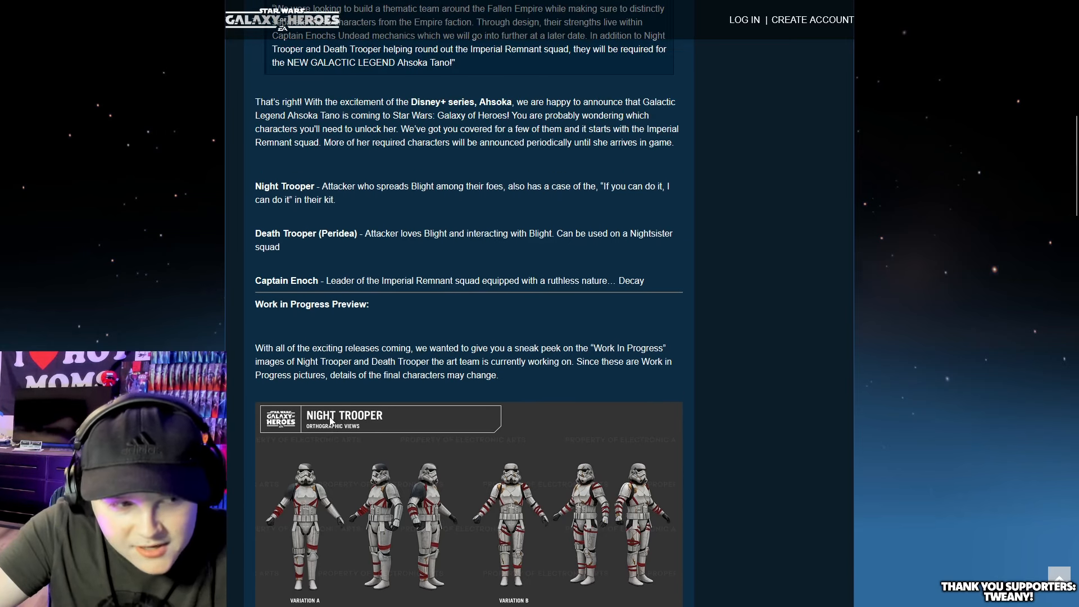
mouse_move(279, 397)
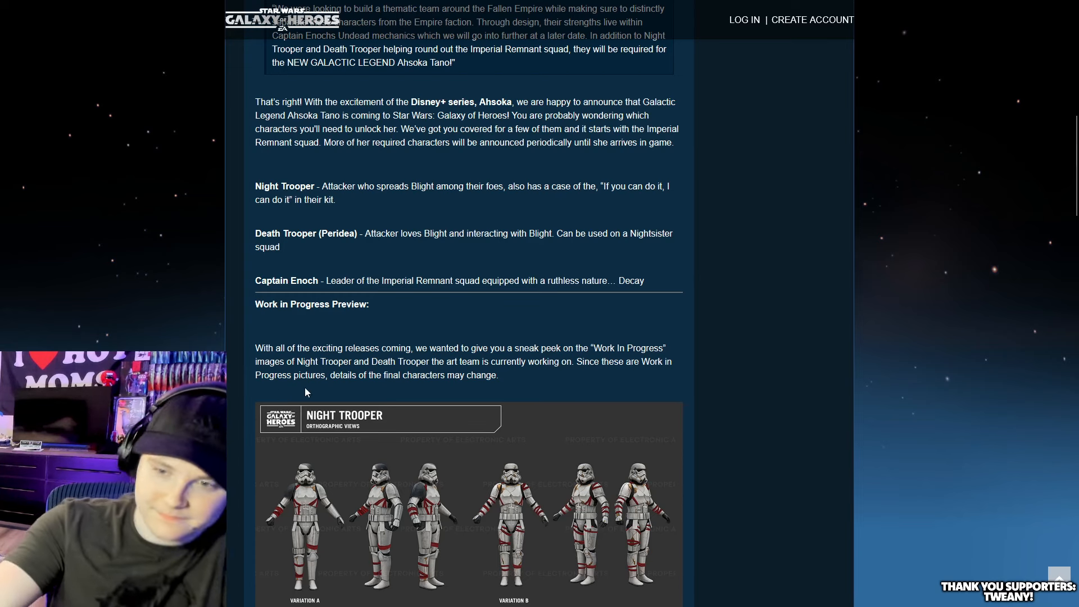
scroll(down, 3)
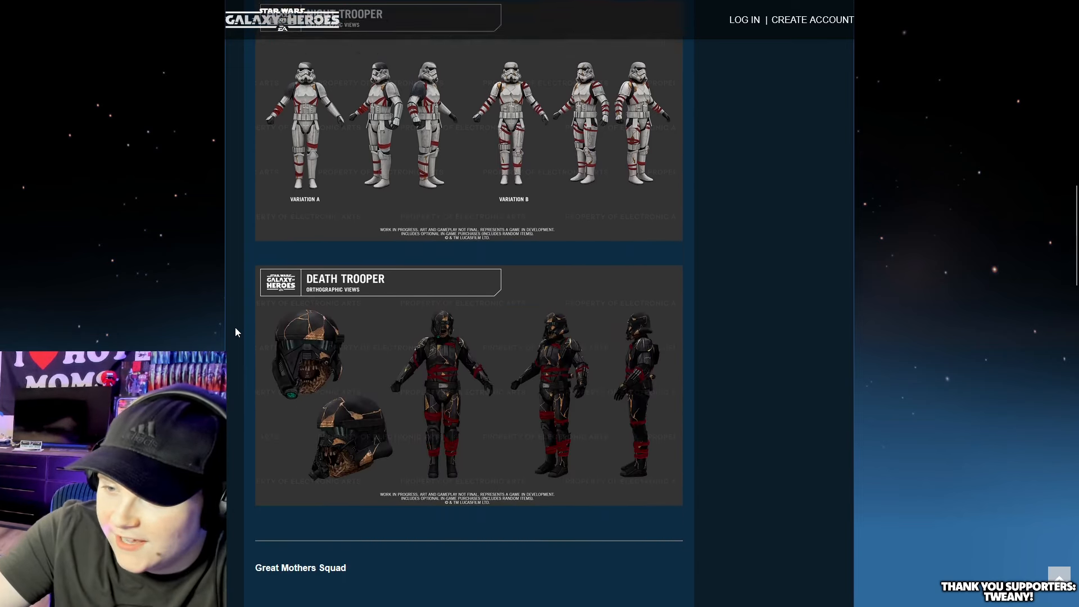
scroll(up, 3)
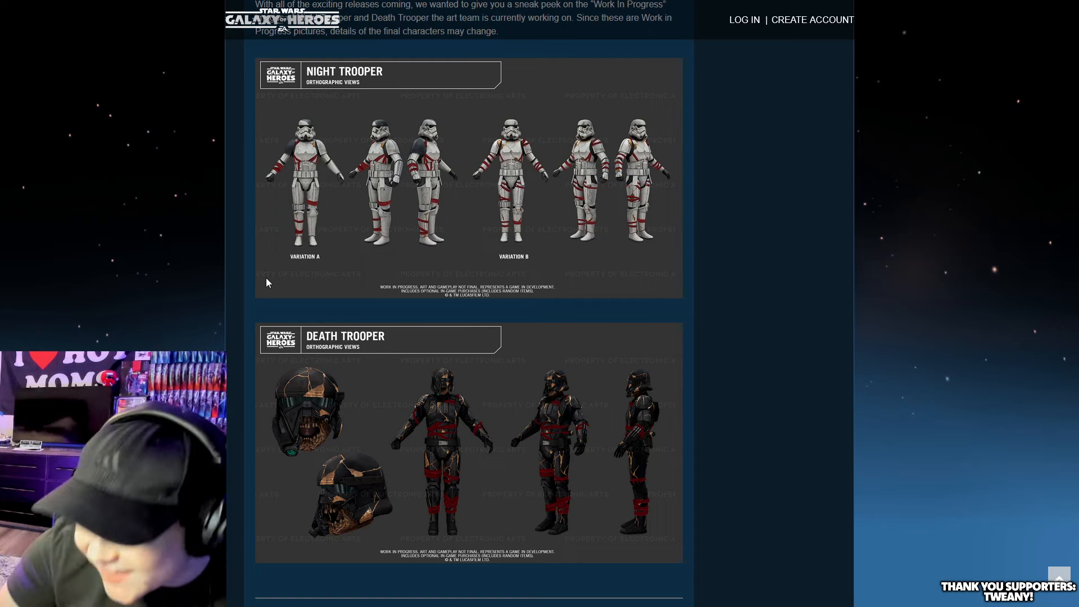
scroll(up, 3)
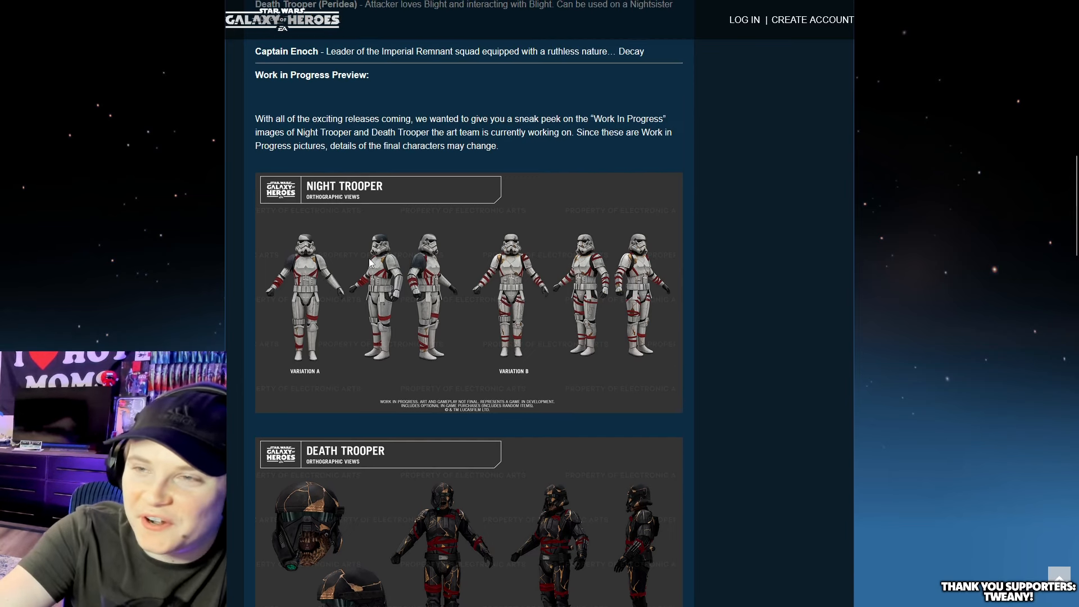
scroll(up, 3)
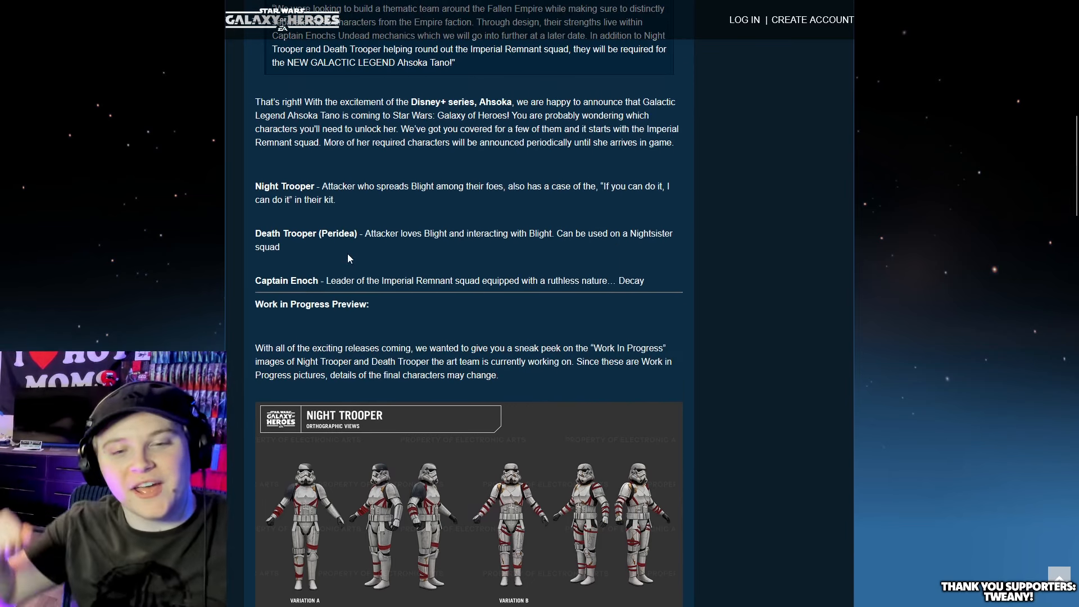